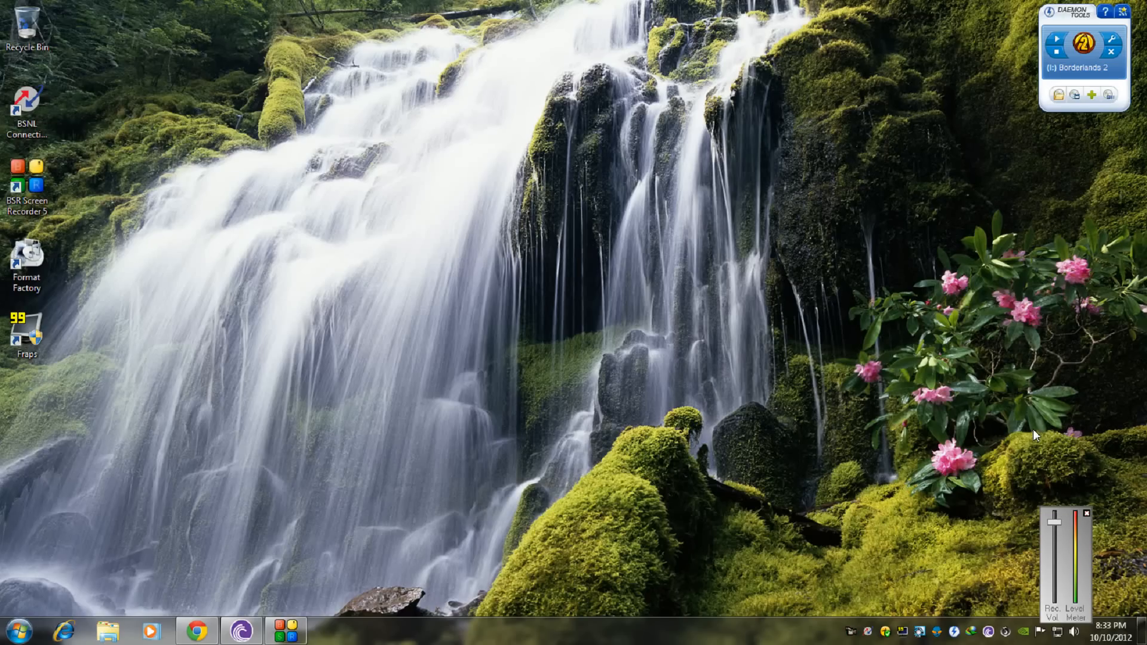
pyautogui.moveTo(276, 545)
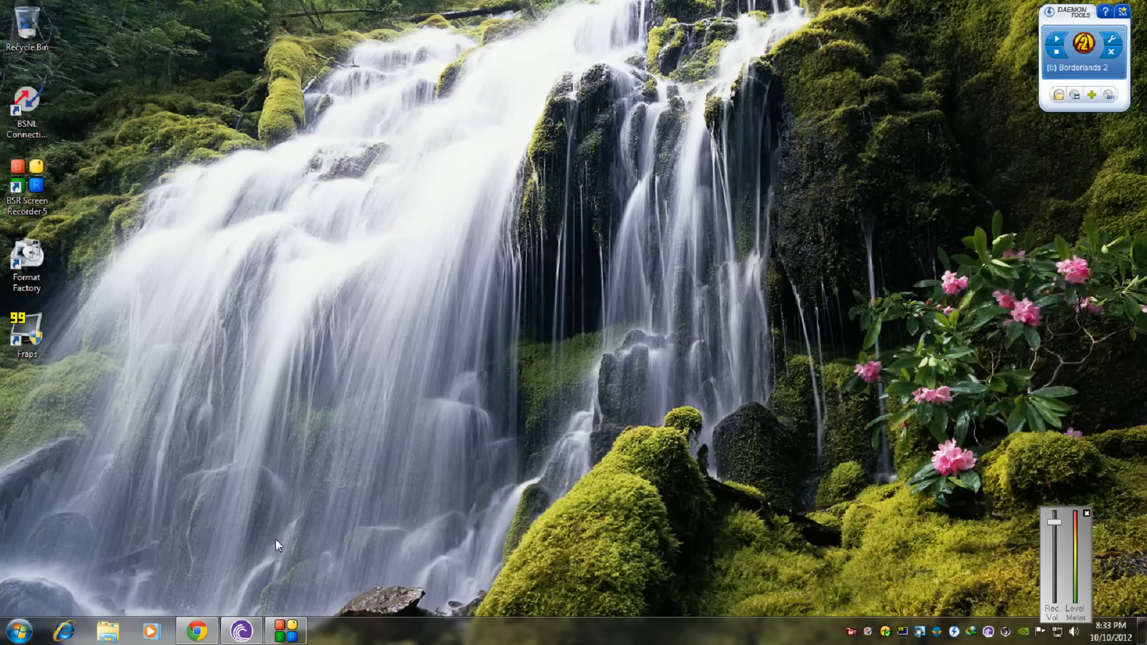
pyautogui.moveTo(182, 608)
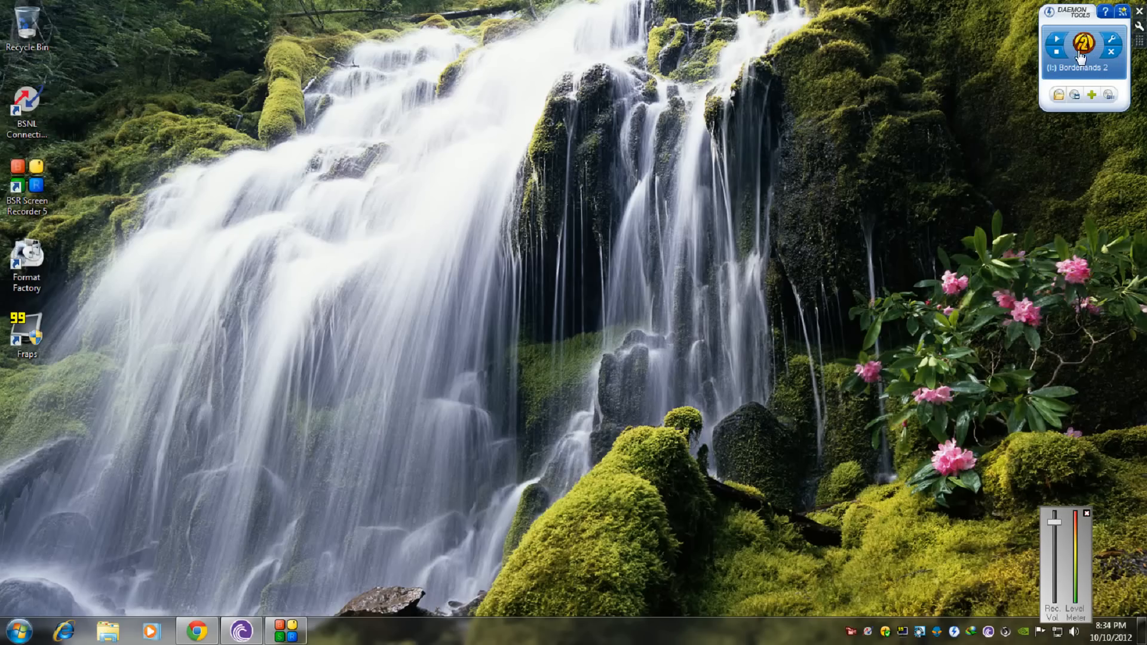
# Browse the downloaded Borderlands.2.Windows-8-Fix folder and the SKIDROW Binaries folder on the disc
pyautogui.click(195, 631)
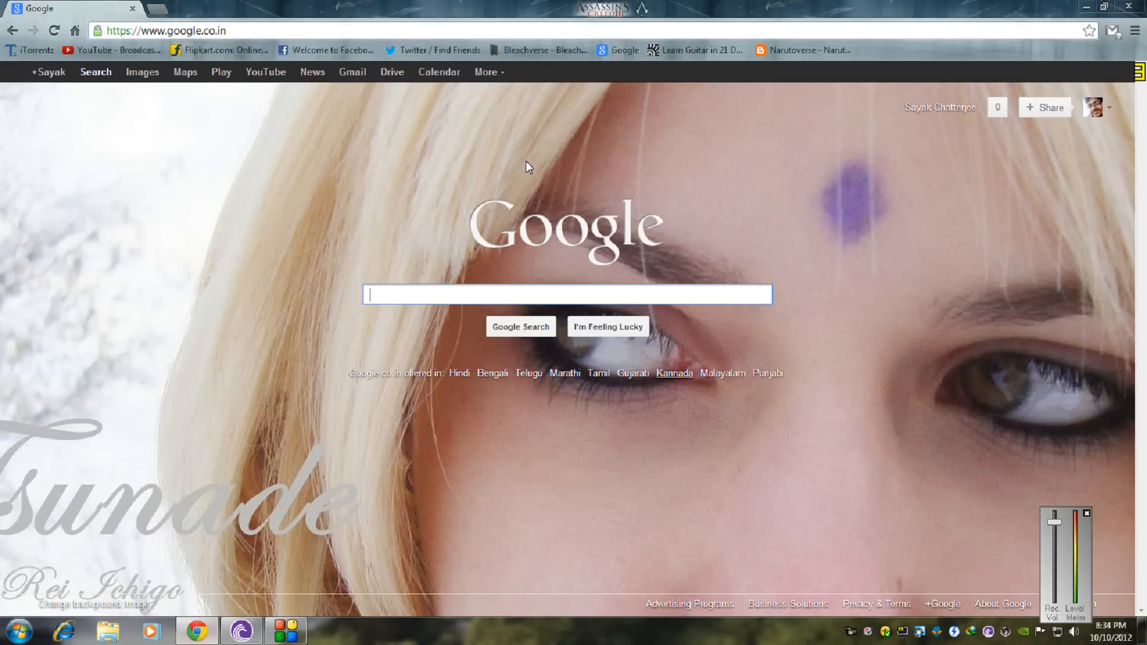
pyautogui.moveTo(117, 50)
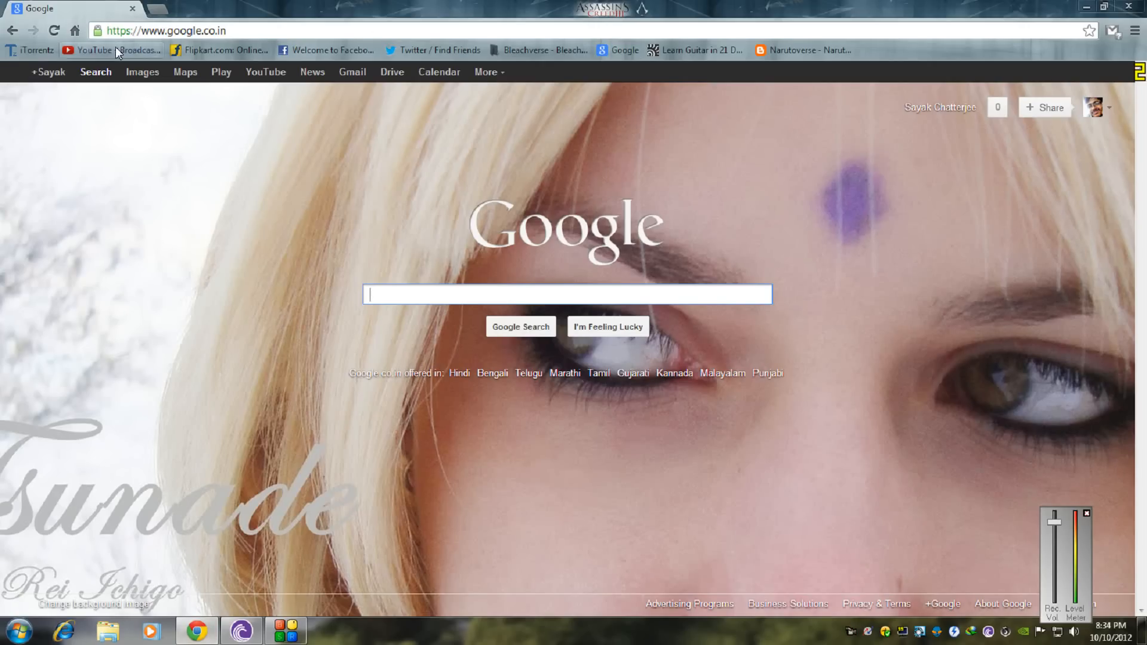
pyautogui.click(31, 49)
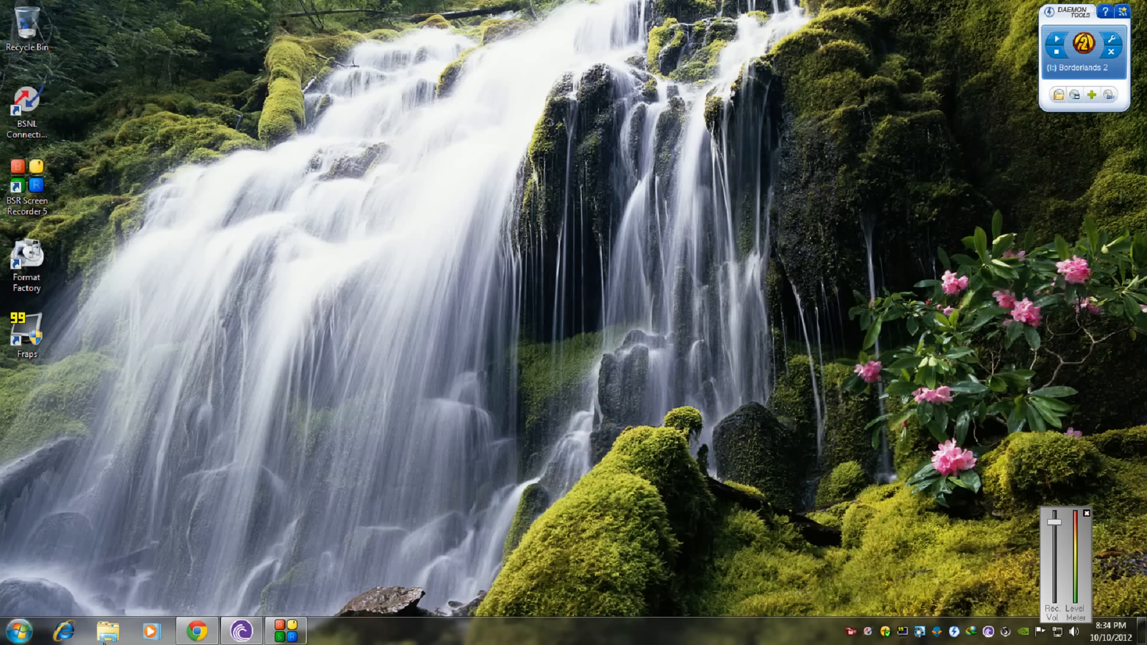
pyautogui.click(107, 631)
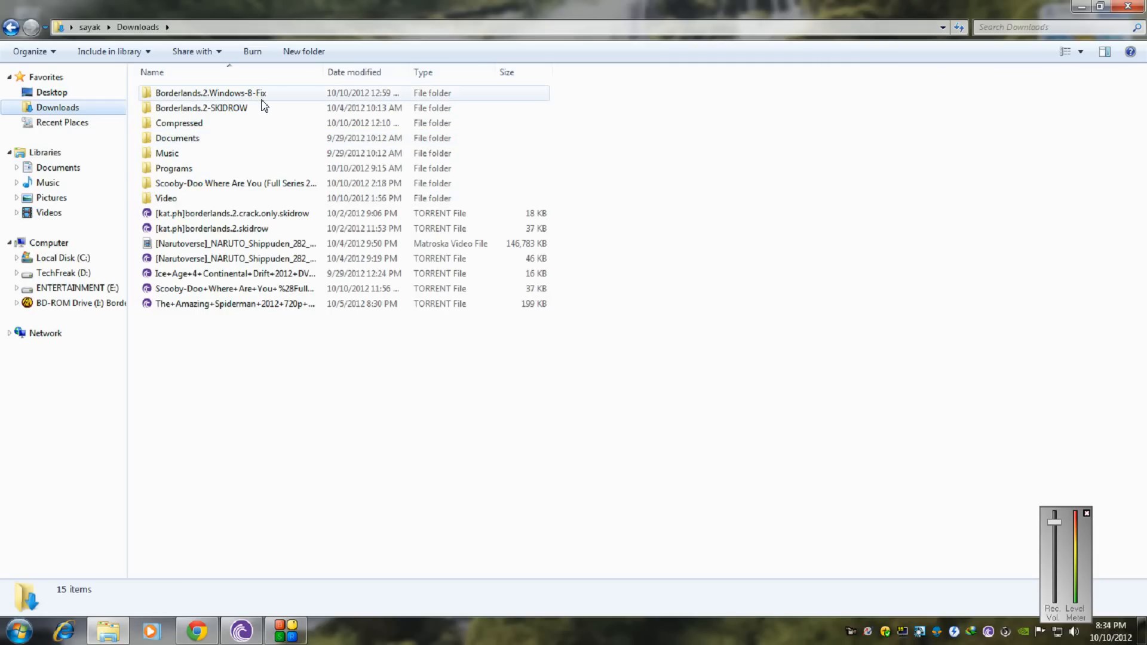
pyautogui.doubleClick(201, 108)
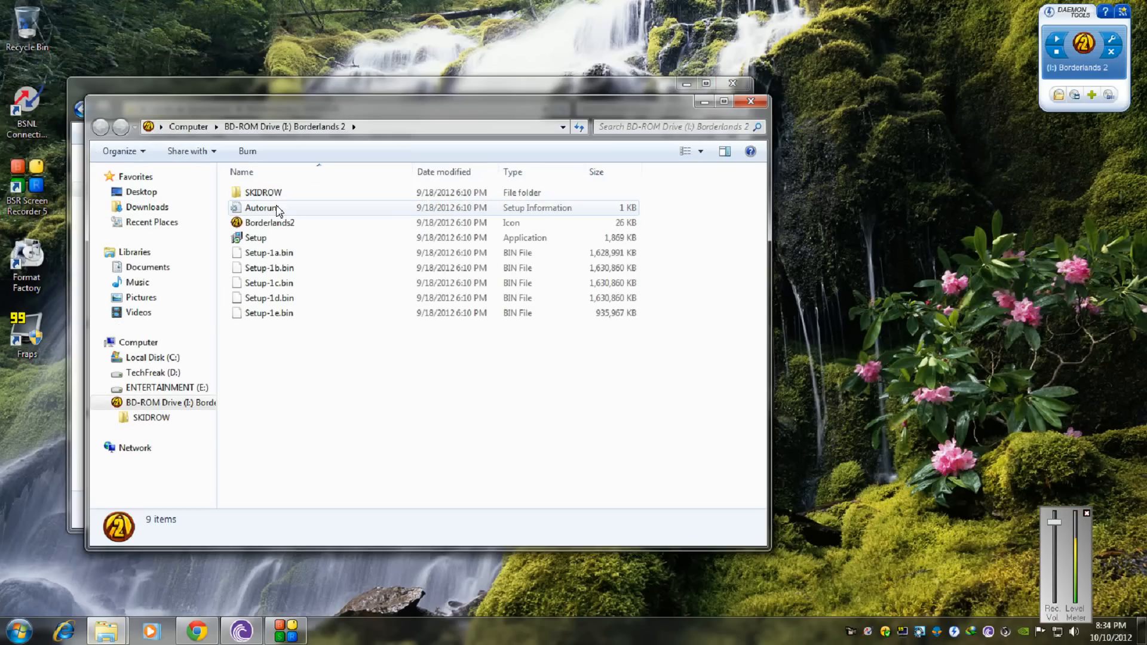
pyautogui.doubleClick(264, 192)
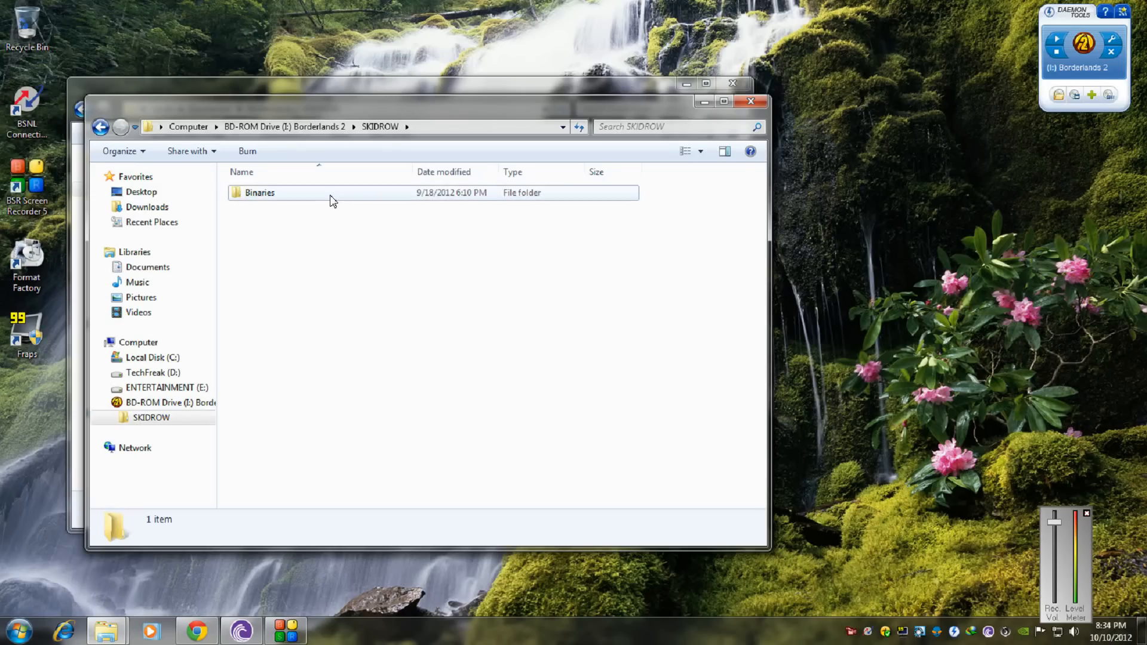
pyautogui.doubleClick(259, 193)
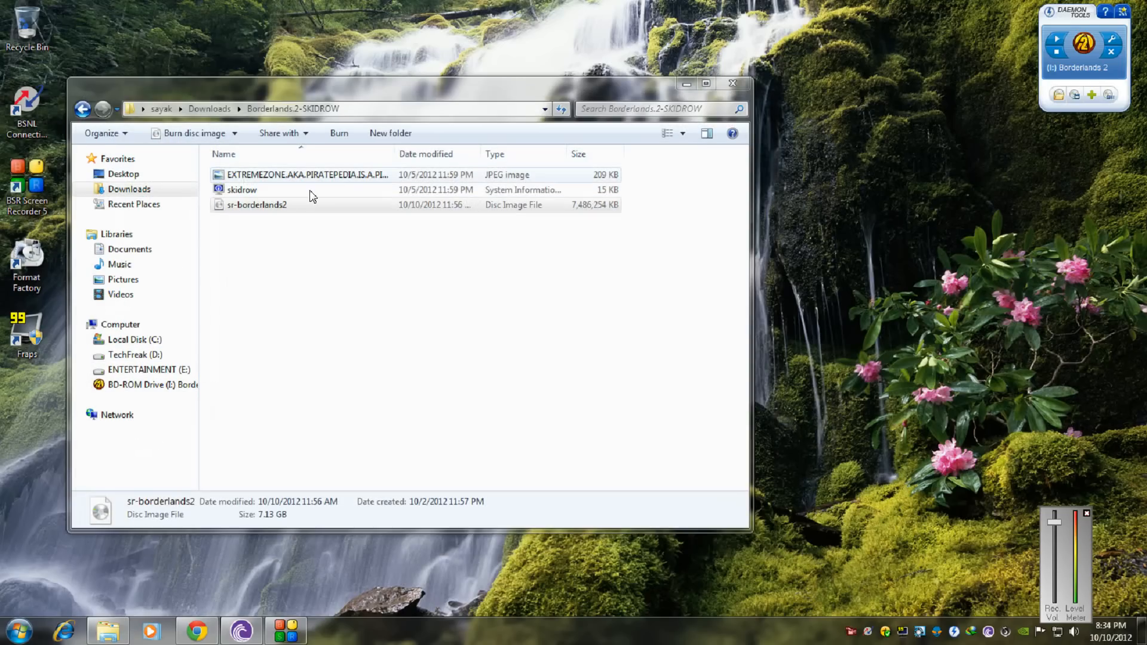
# Navigate to C:\Program Files\2K Games\Borderlands 2\Binaries\Win32
pyautogui.click(136, 340)
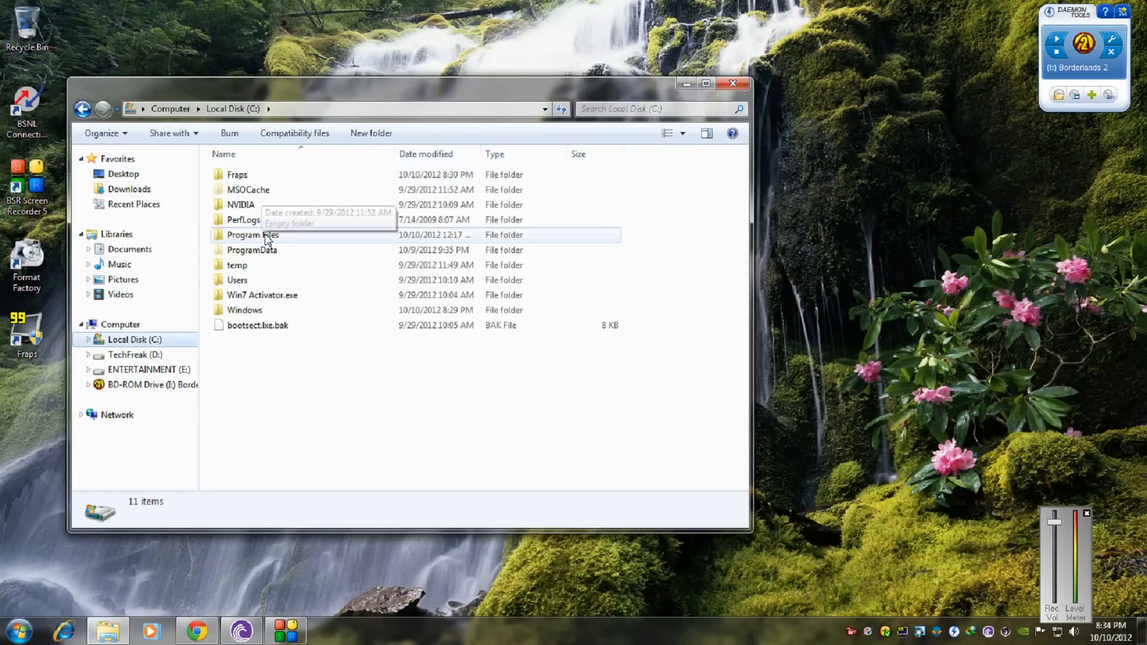
pyautogui.doubleClick(252, 234)
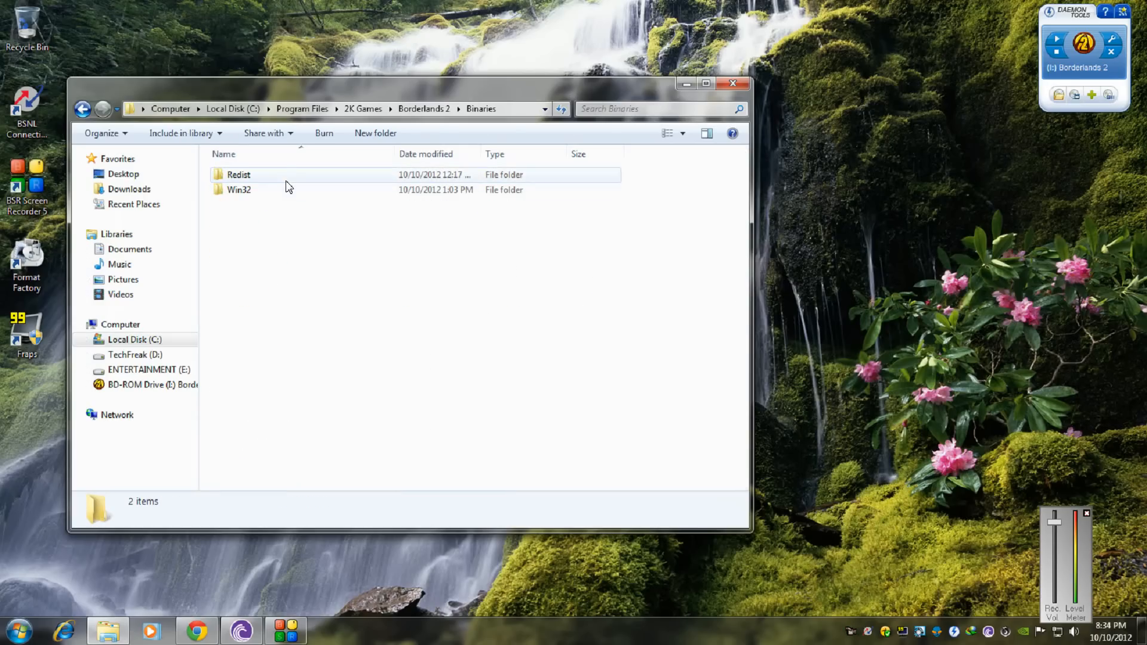
pyautogui.doubleClick(239, 189)
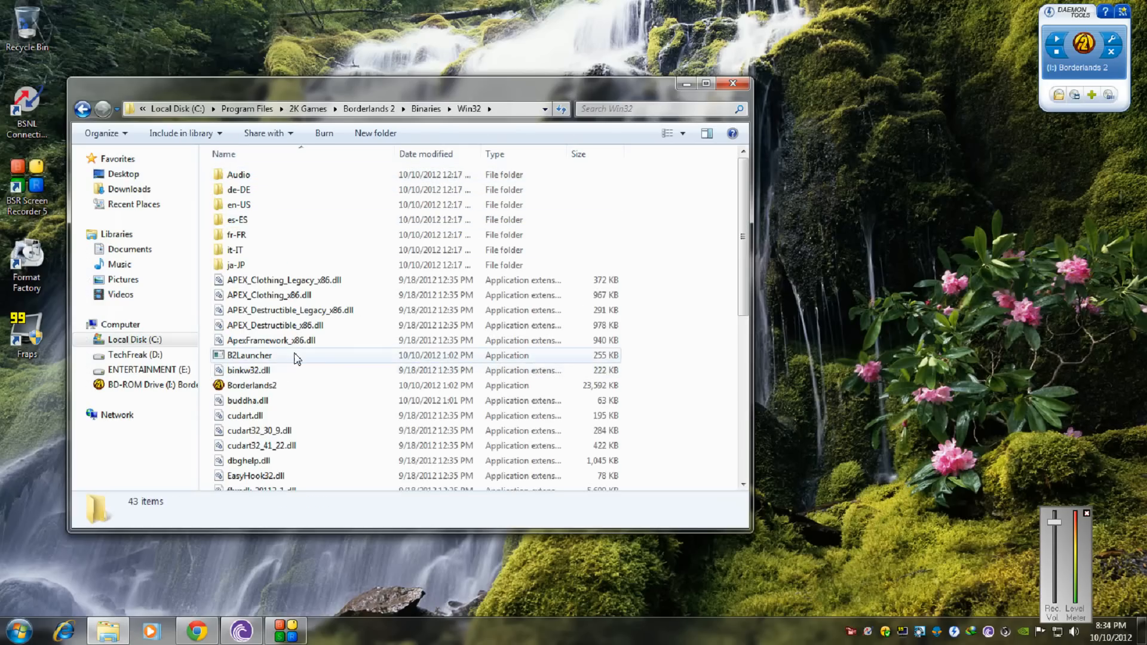
# Run B2Launcher, Save and Launch with English, then close the Win32 folder window
pyautogui.doubleClick(249, 355)
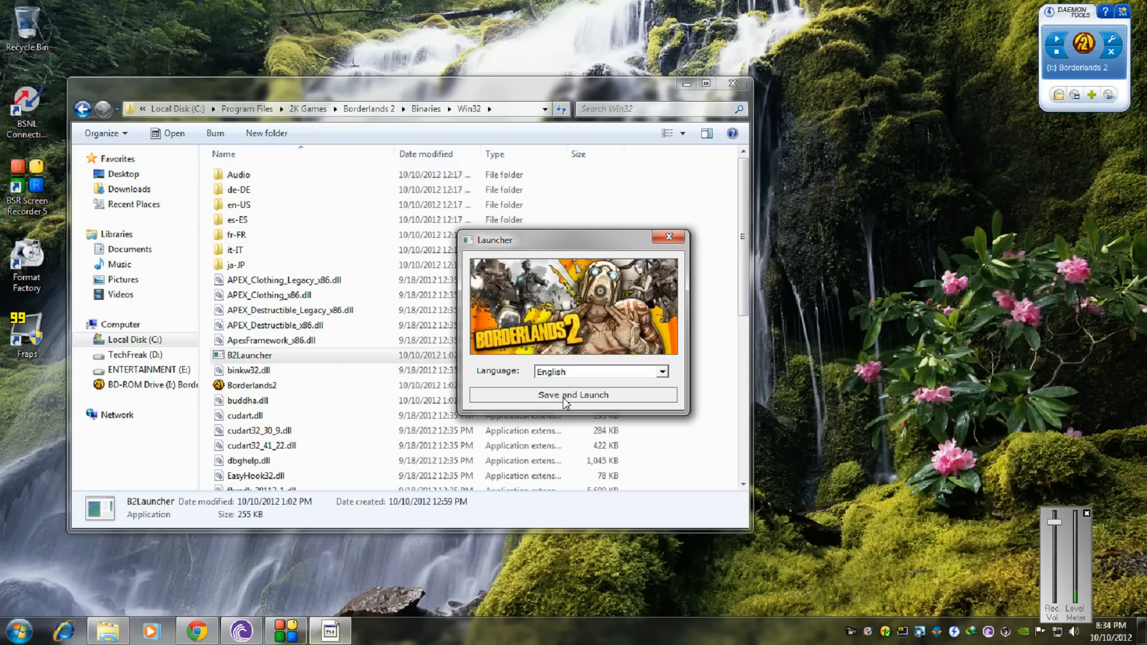
pyautogui.click(573, 395)
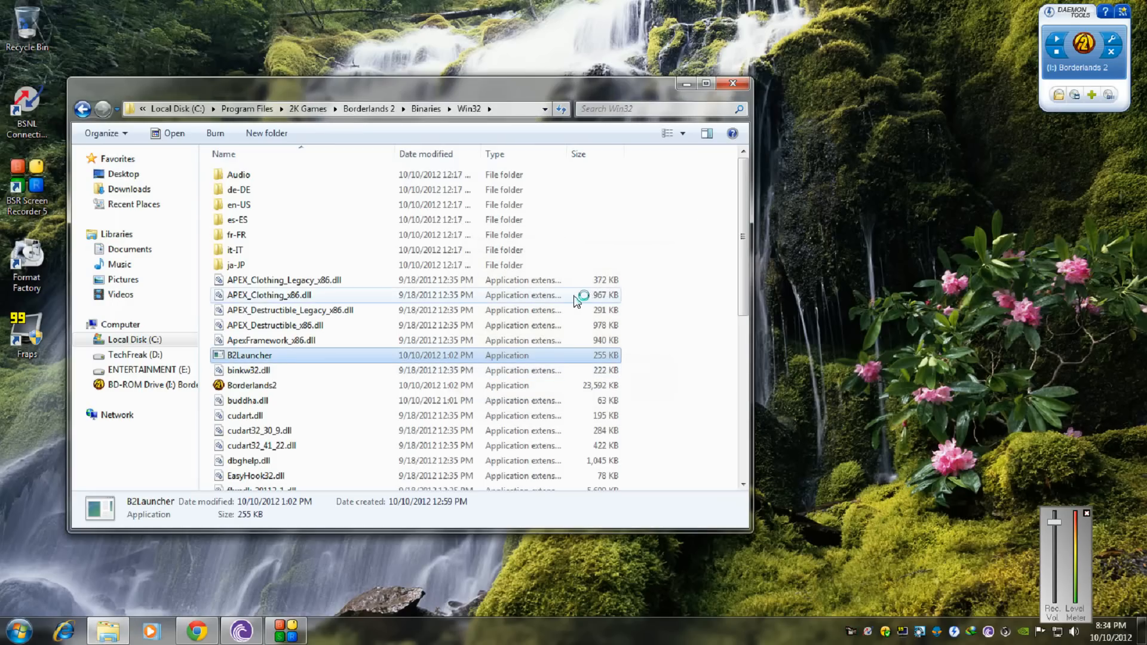
pyautogui.moveTo(592, 446)
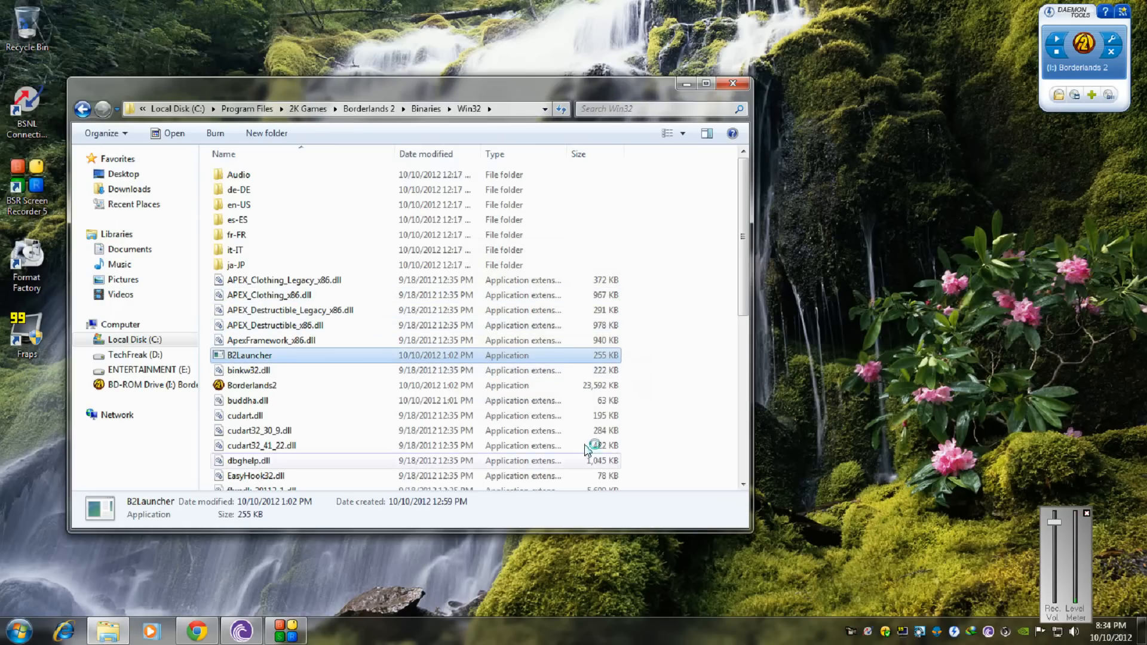
pyautogui.doubleClick(250, 355)
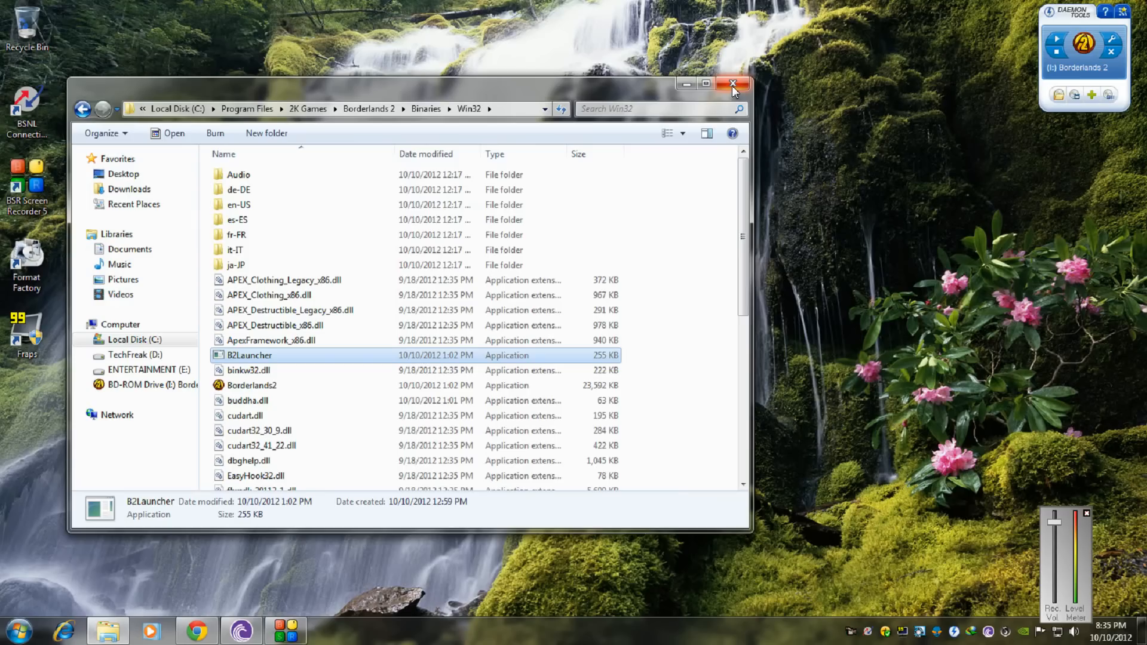
pyautogui.click(733, 84)
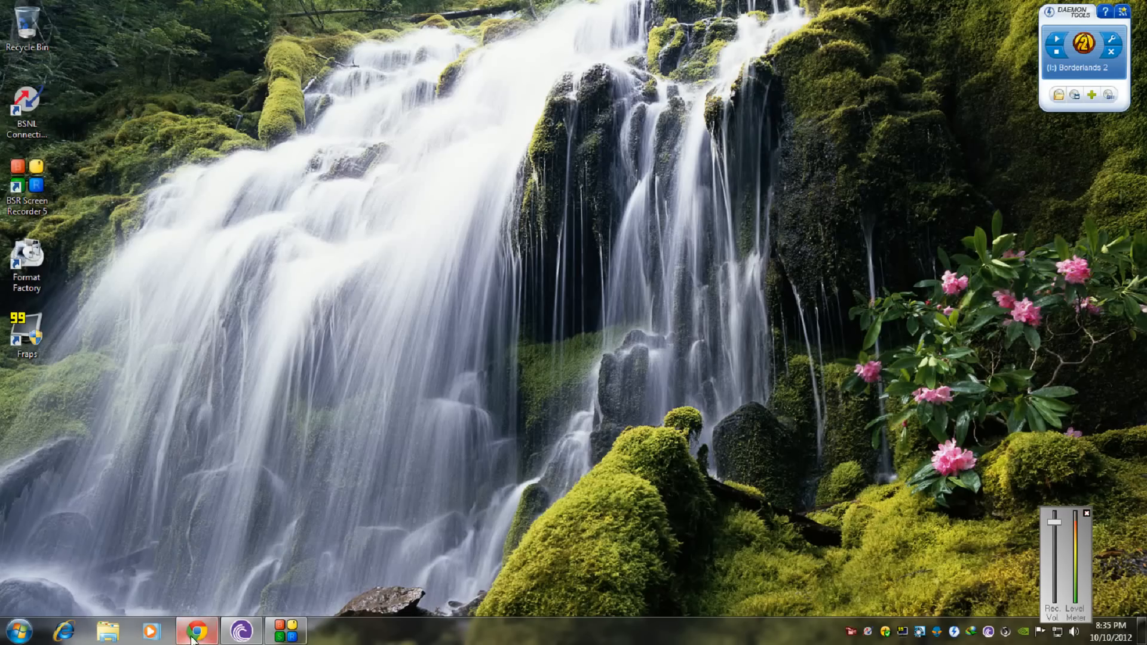
# Load piratebay.se in Chrome in place of the Torrentz page
pyautogui.click(196, 630)
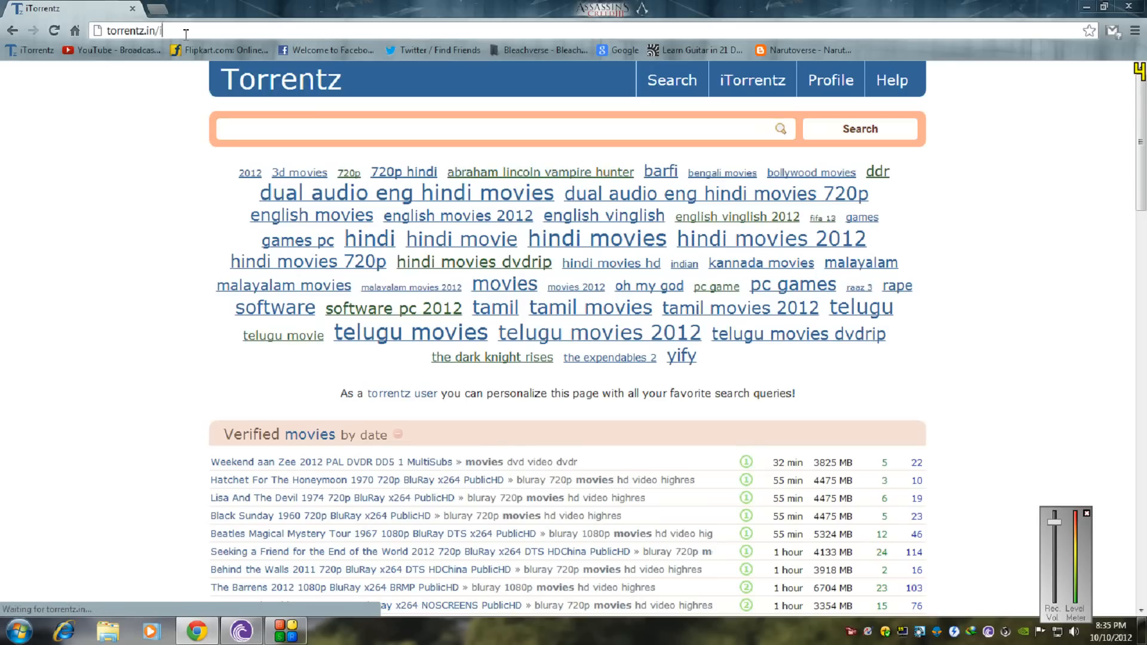
pyautogui.write('piratebay.se')
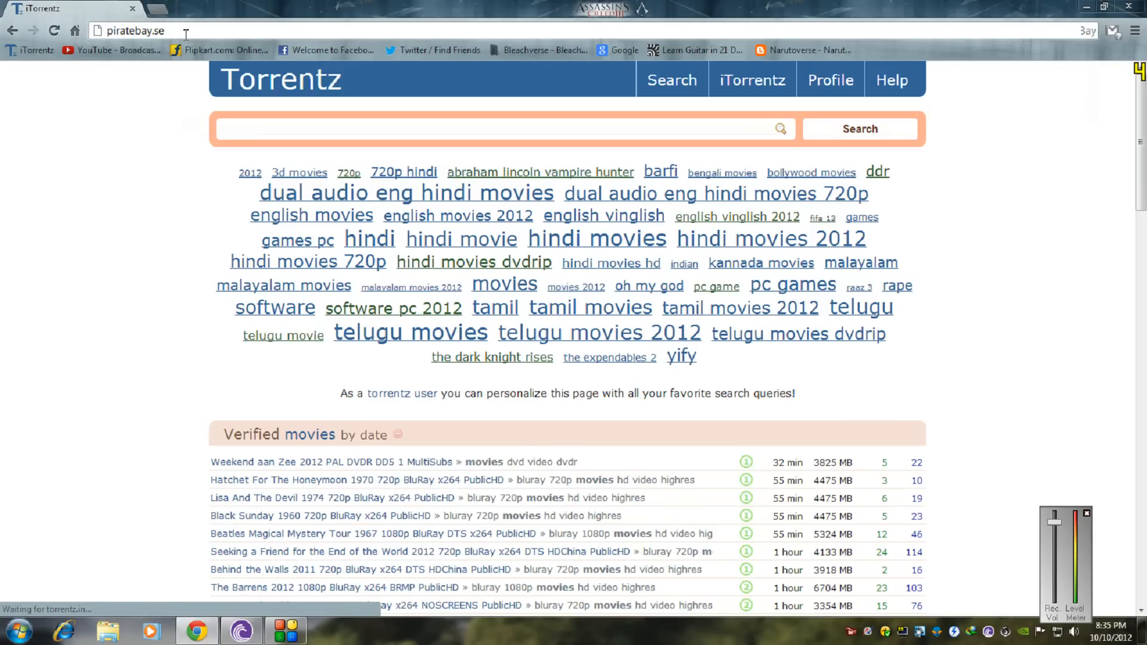
pyautogui.click(498, 129)
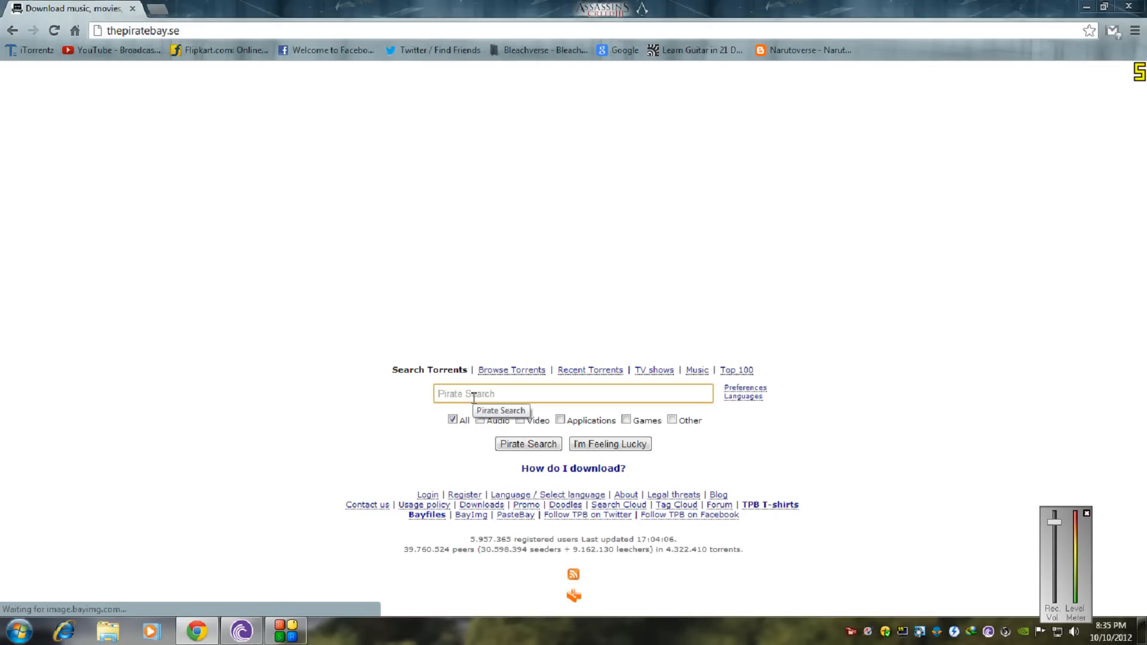
# Search The Pirate Bay for 'borderlands 2 windows 8 fix'
pyautogui.write('borderlands 2')
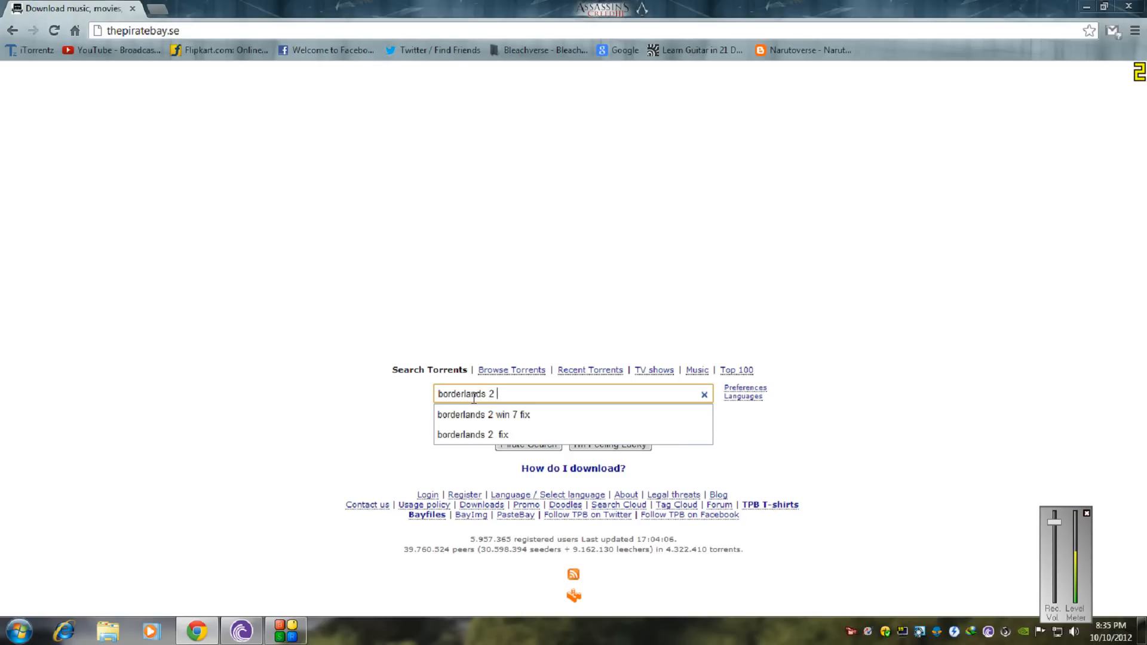
pyautogui.write('wind')
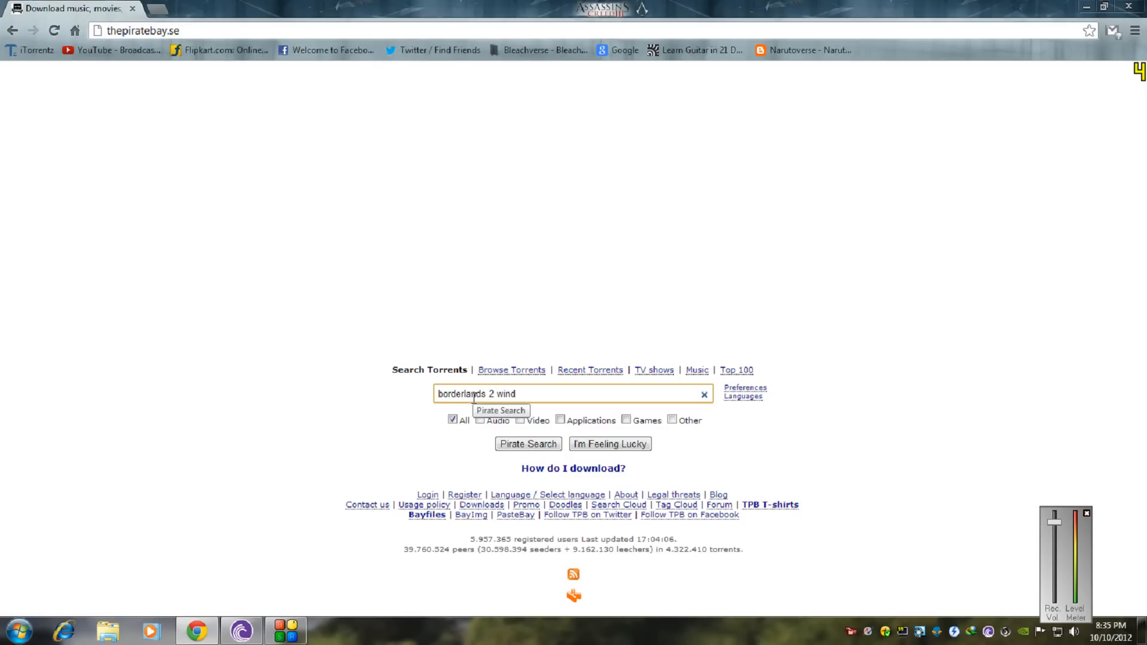
pyautogui.write('ows 8 fix')
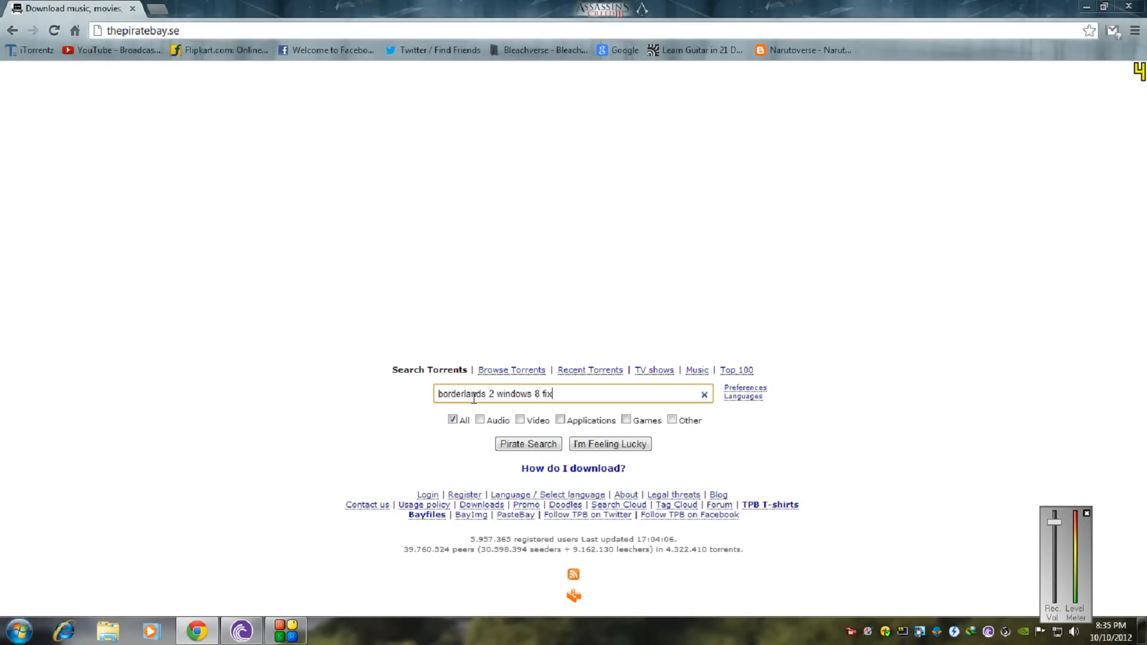
pyautogui.moveTo(311, 416)
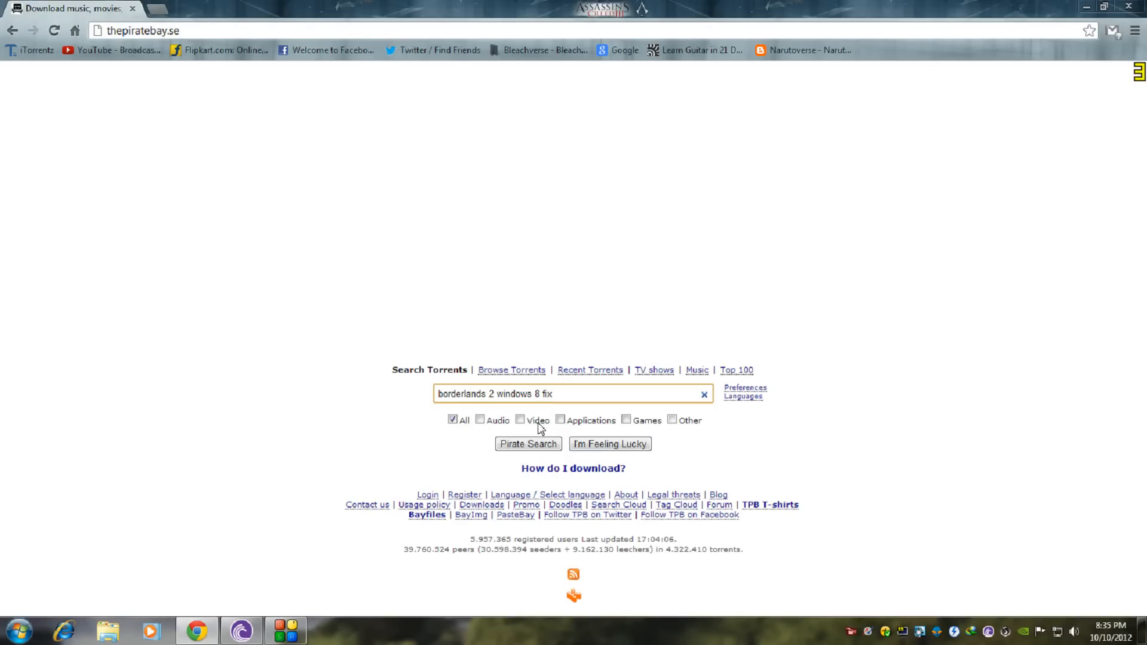
pyautogui.moveTo(528, 443)
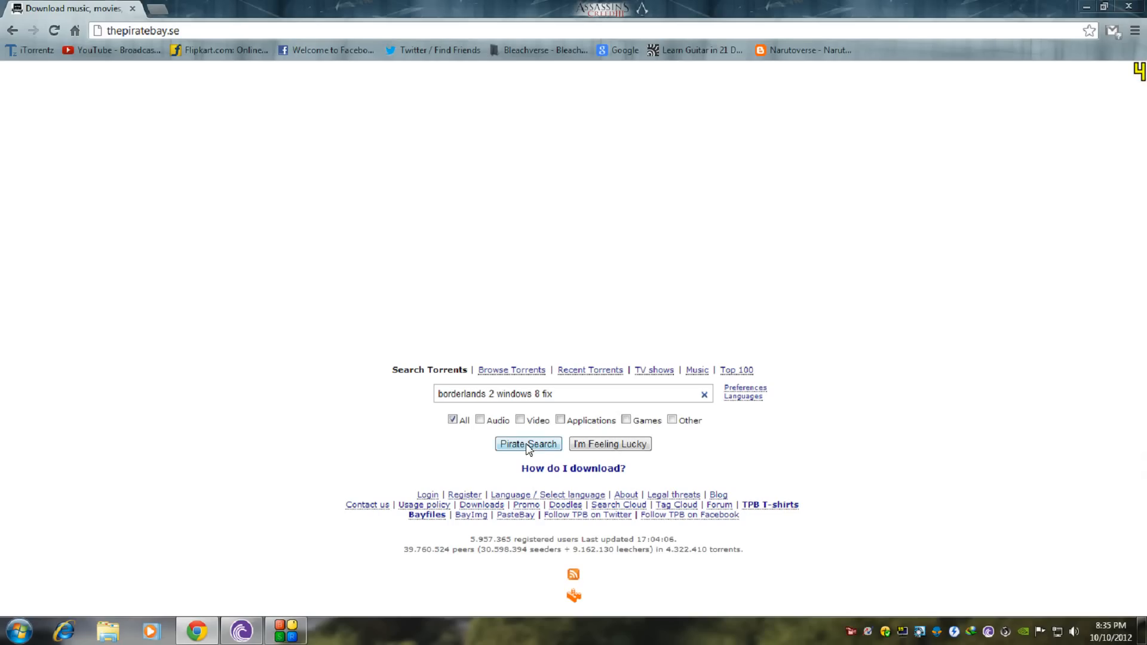
pyautogui.click(527, 444)
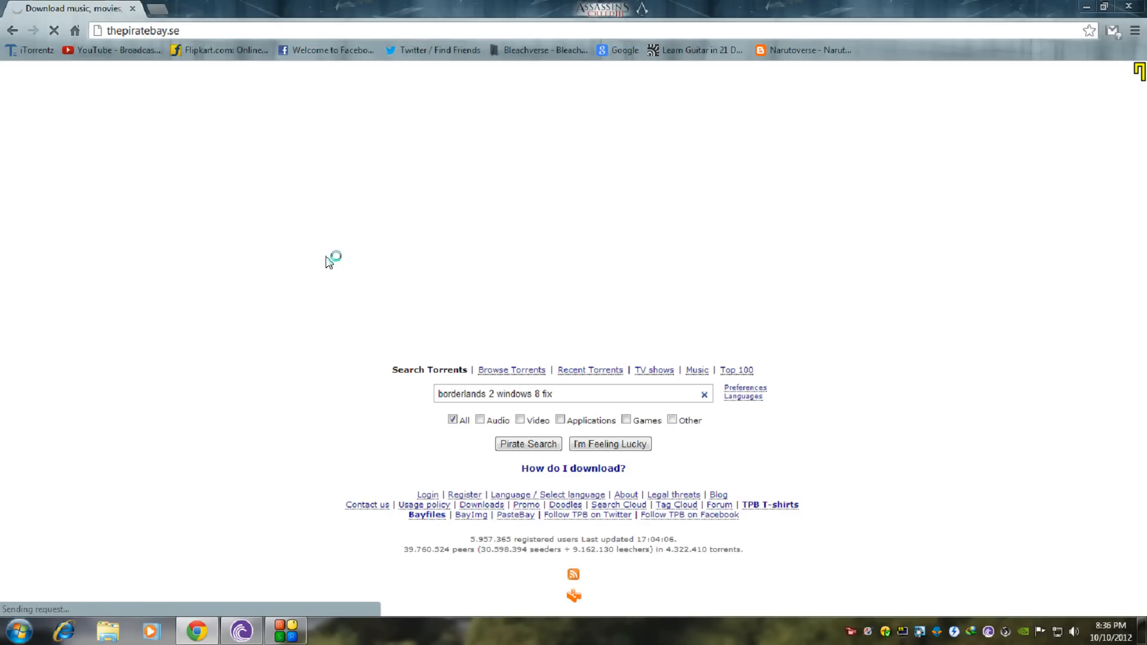
pyautogui.click(527, 443)
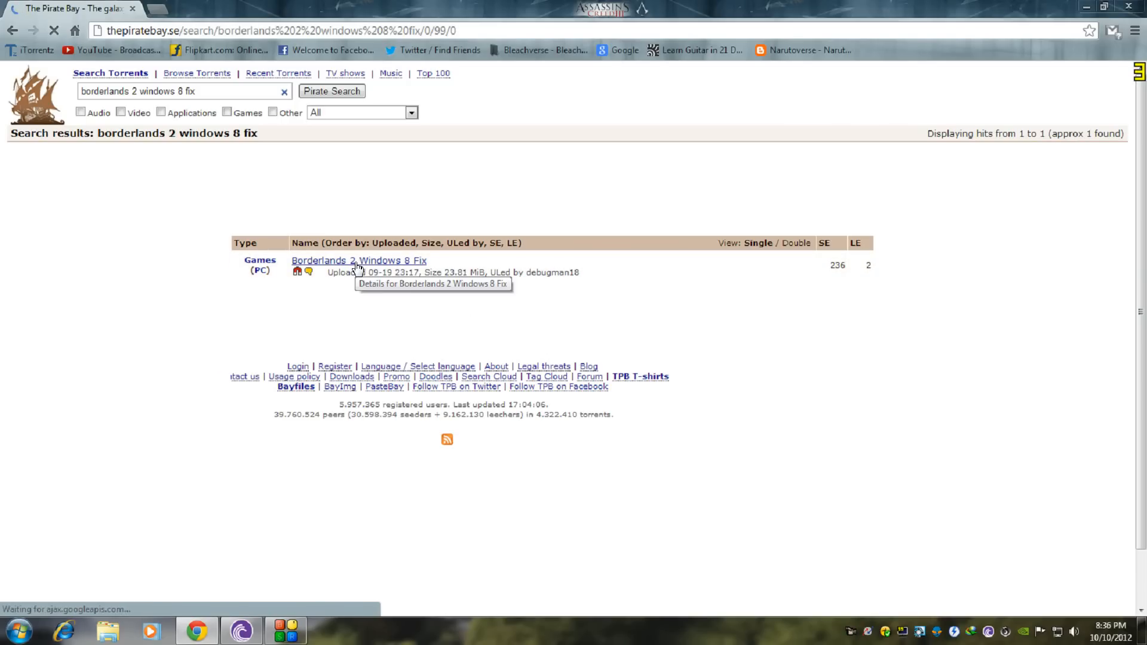
# Open the 'Borderlands 2 Windows 8 Fix' torrent result
pyautogui.click(358, 260)
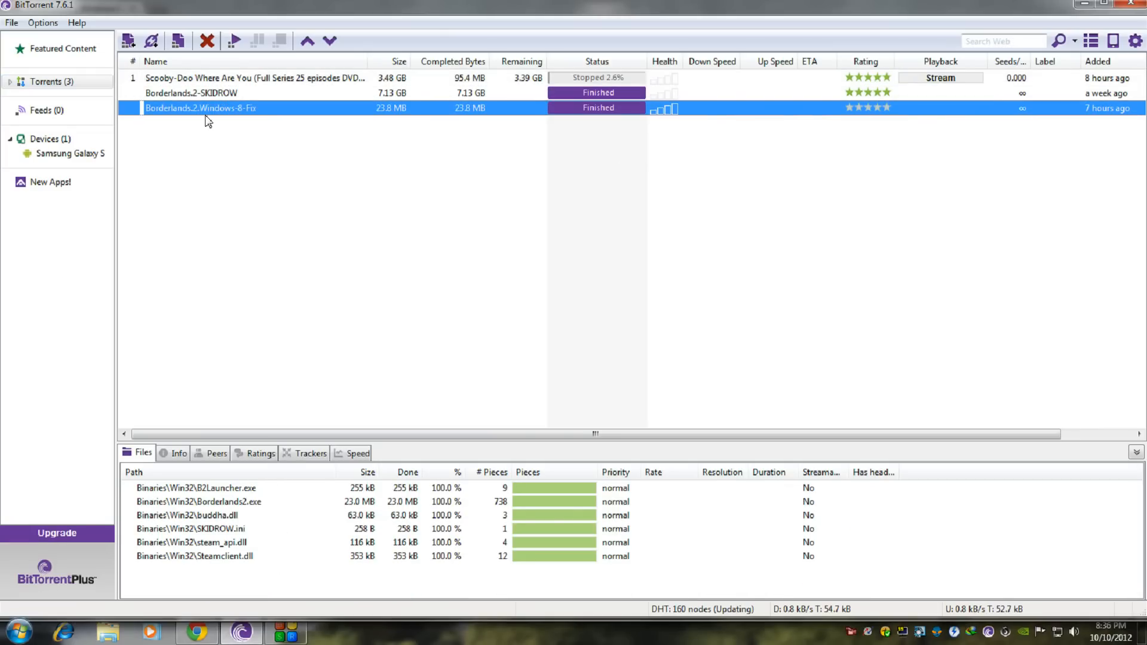
pyautogui.moveTo(222, 116)
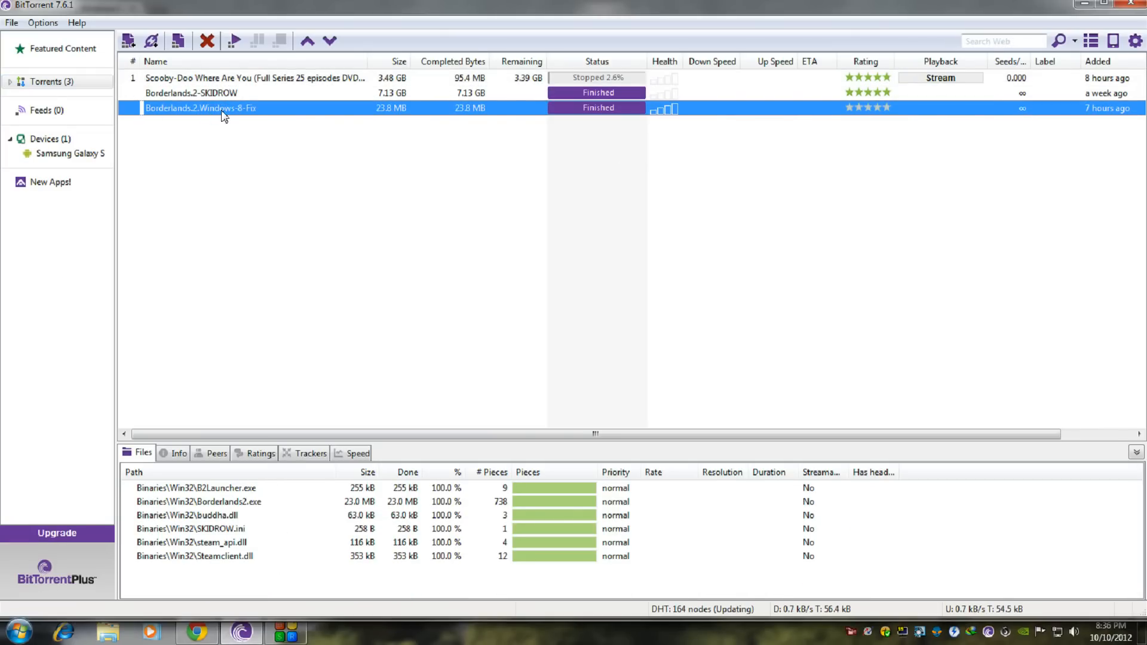
pyautogui.moveTo(419, 121)
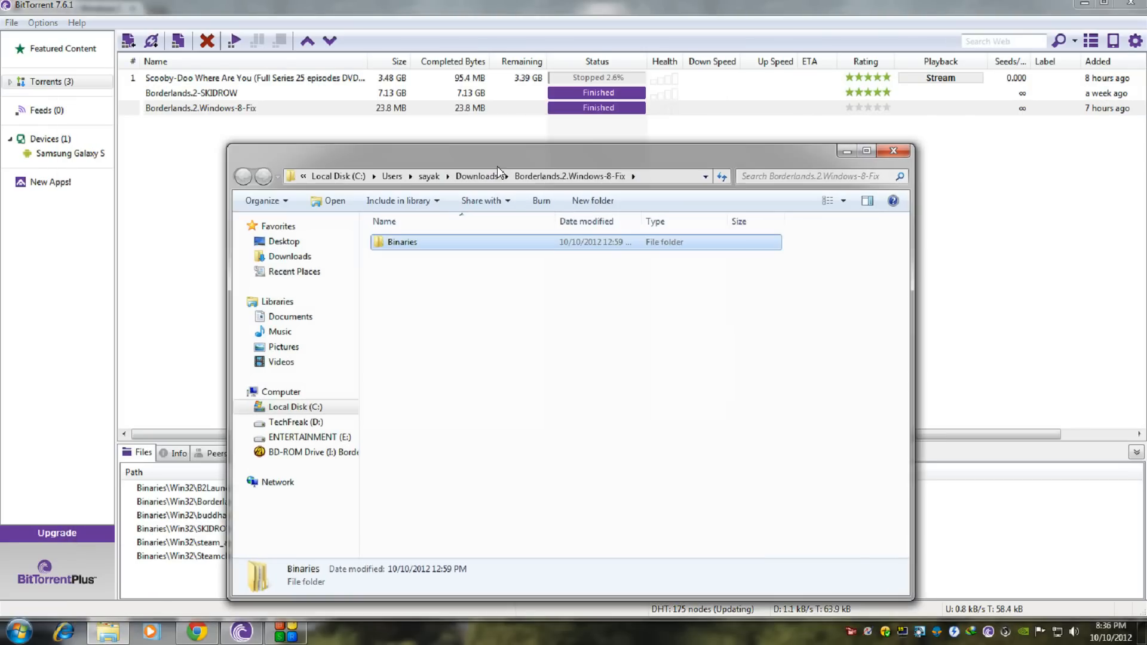
# Check the fix's Binaries\Win32 contents, then copy the fix's Binaries folder
pyautogui.doubleClick(402, 241)
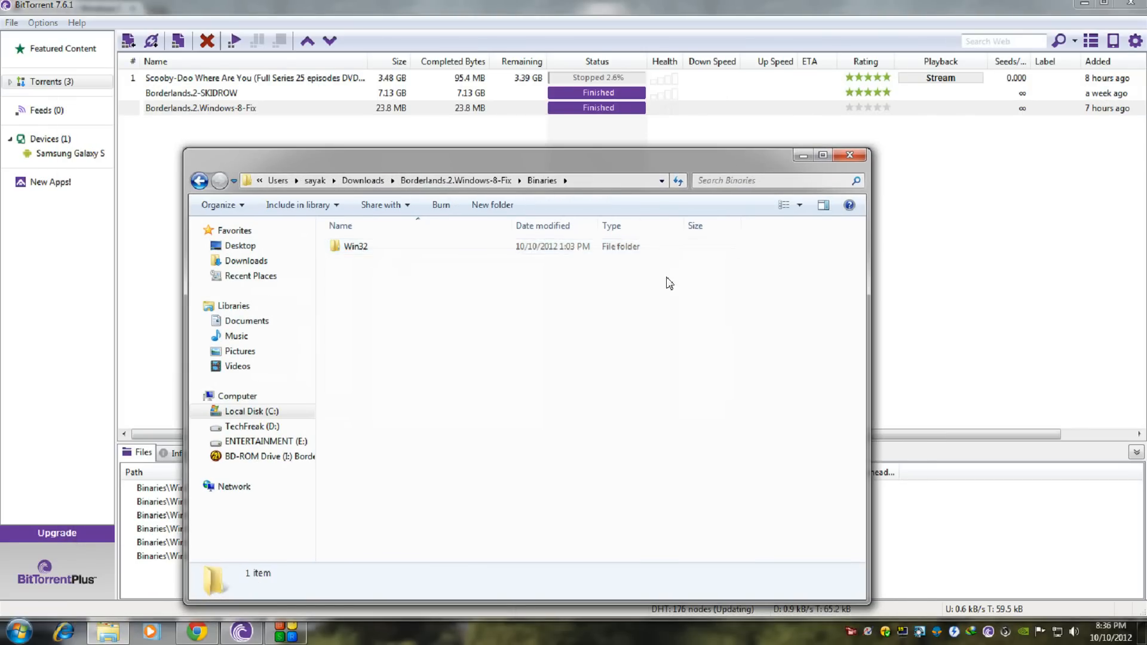
pyautogui.doubleClick(355, 245)
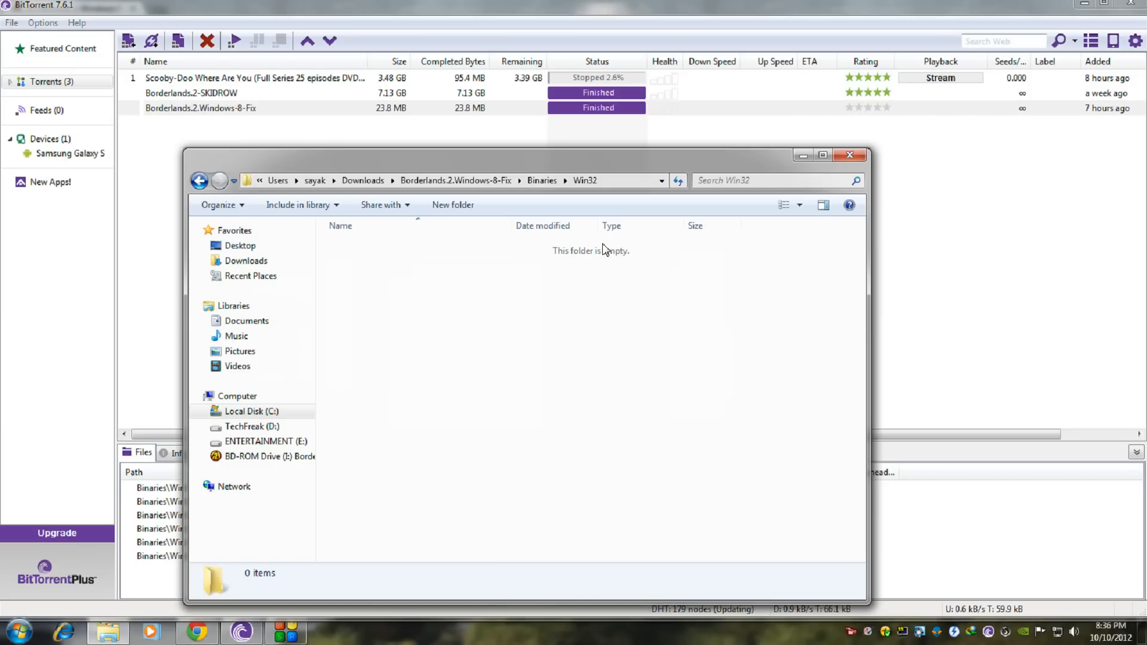
pyautogui.click(199, 180)
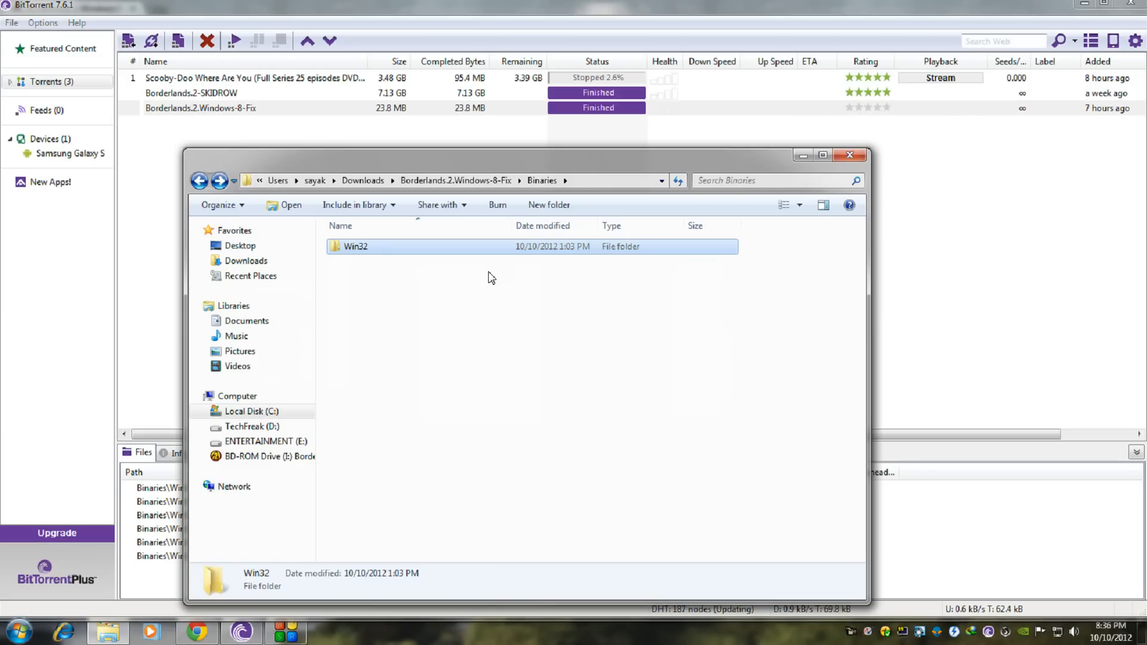
pyautogui.moveTo(411, 255)
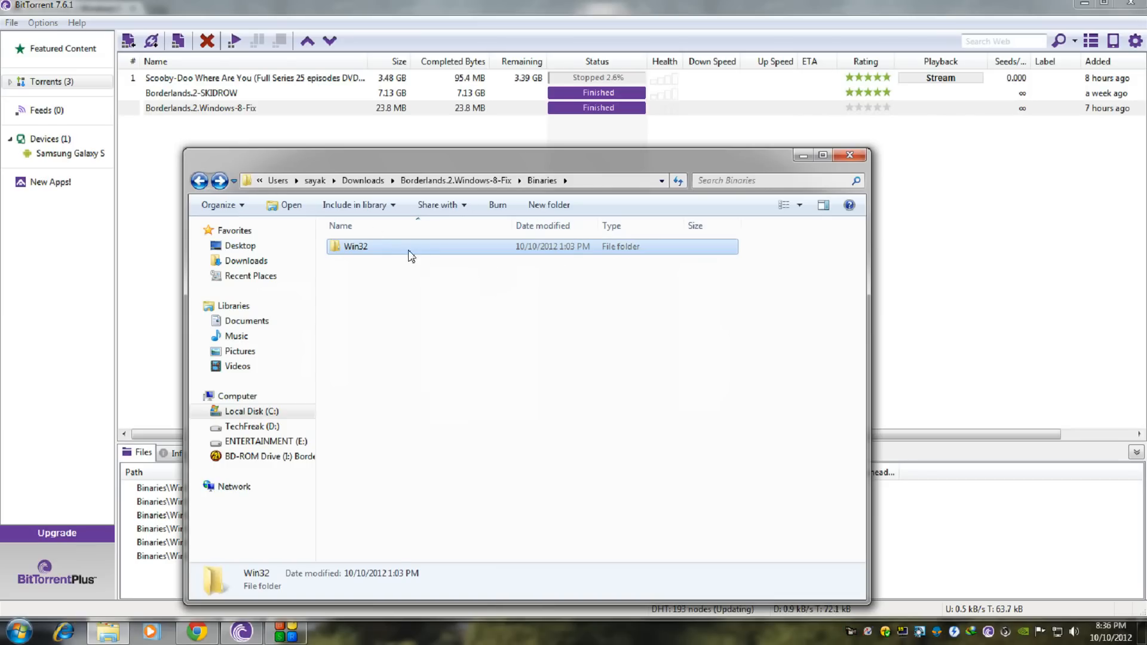
pyautogui.moveTo(383, 257)
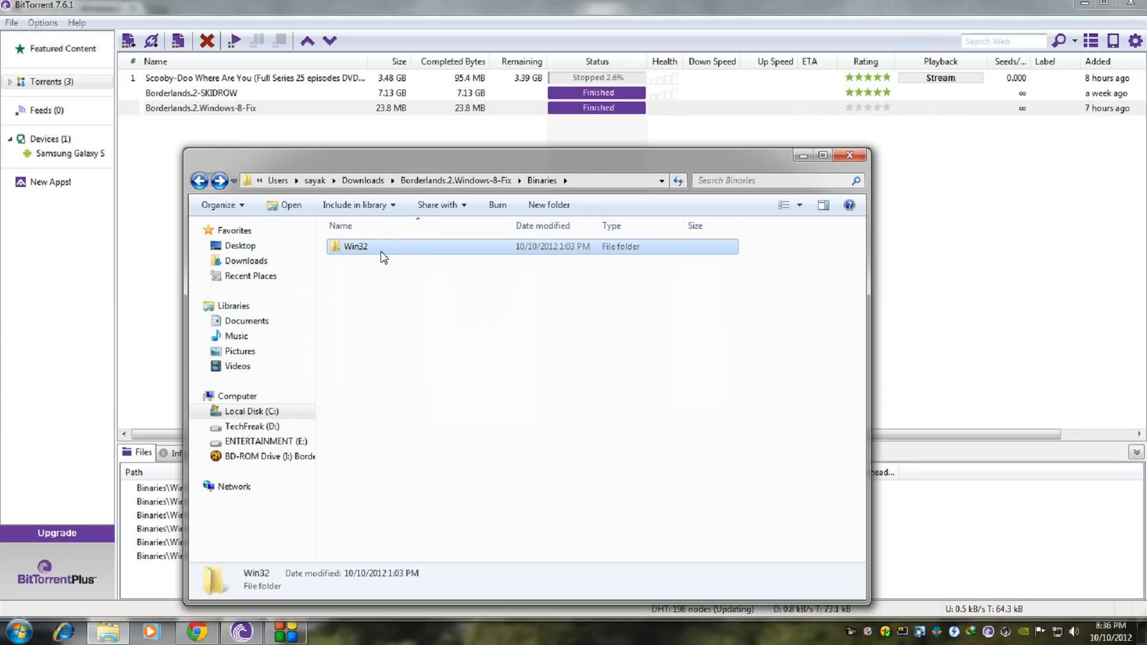
pyautogui.click(200, 180)
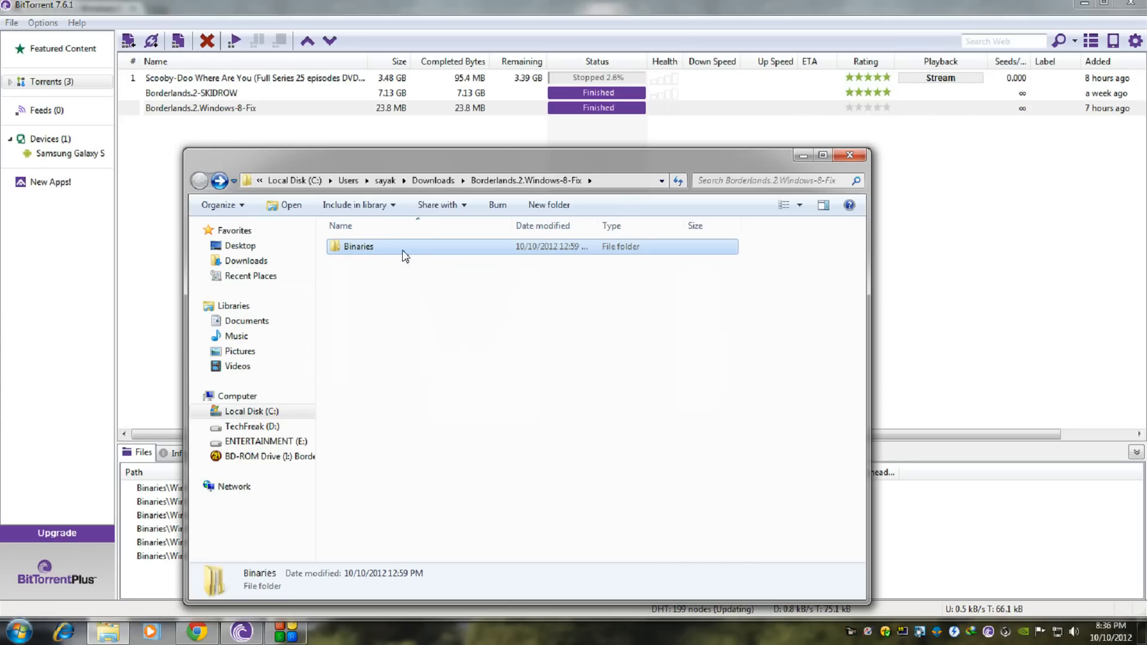
pyautogui.rightClick(359, 247)
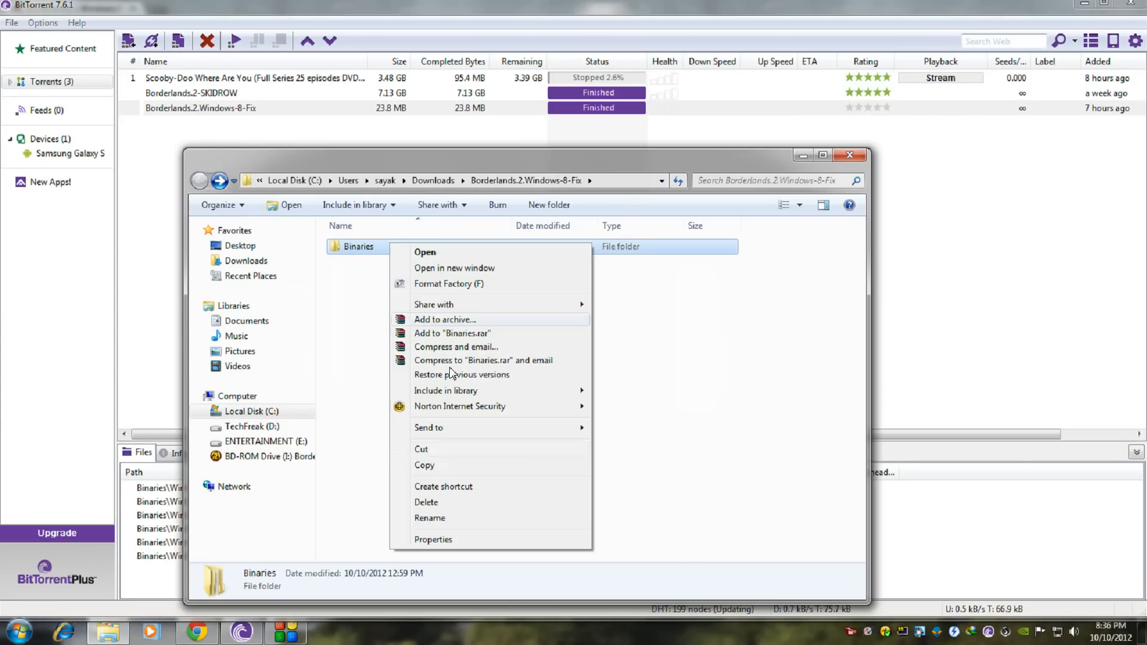
pyautogui.click(252, 411)
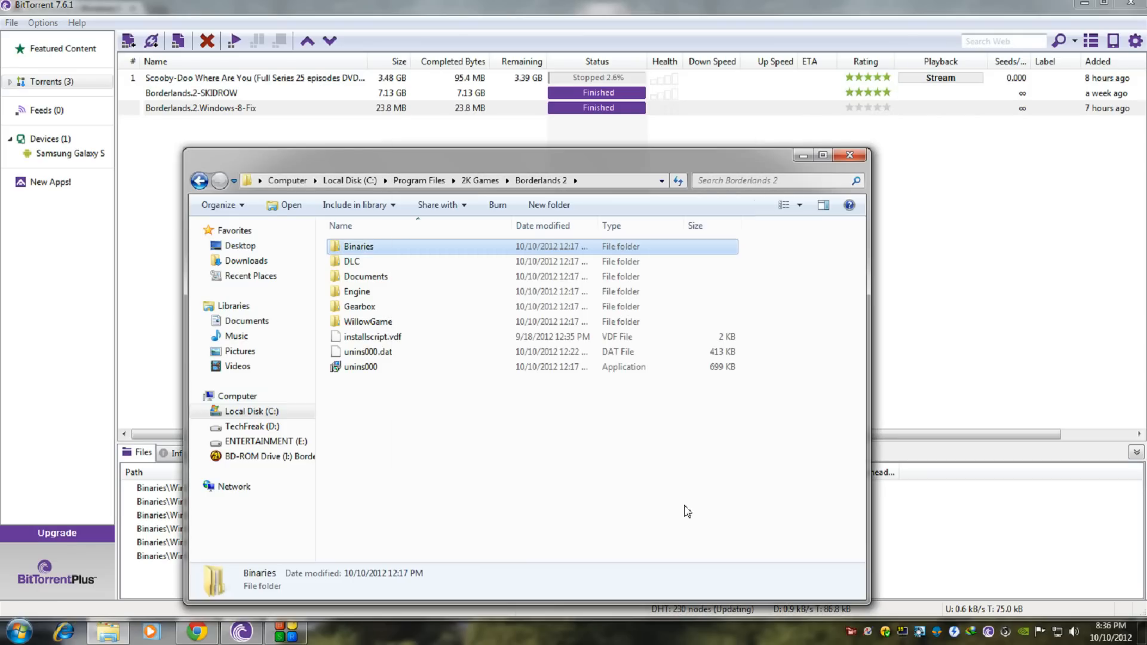
pyautogui.moveTo(379, 405)
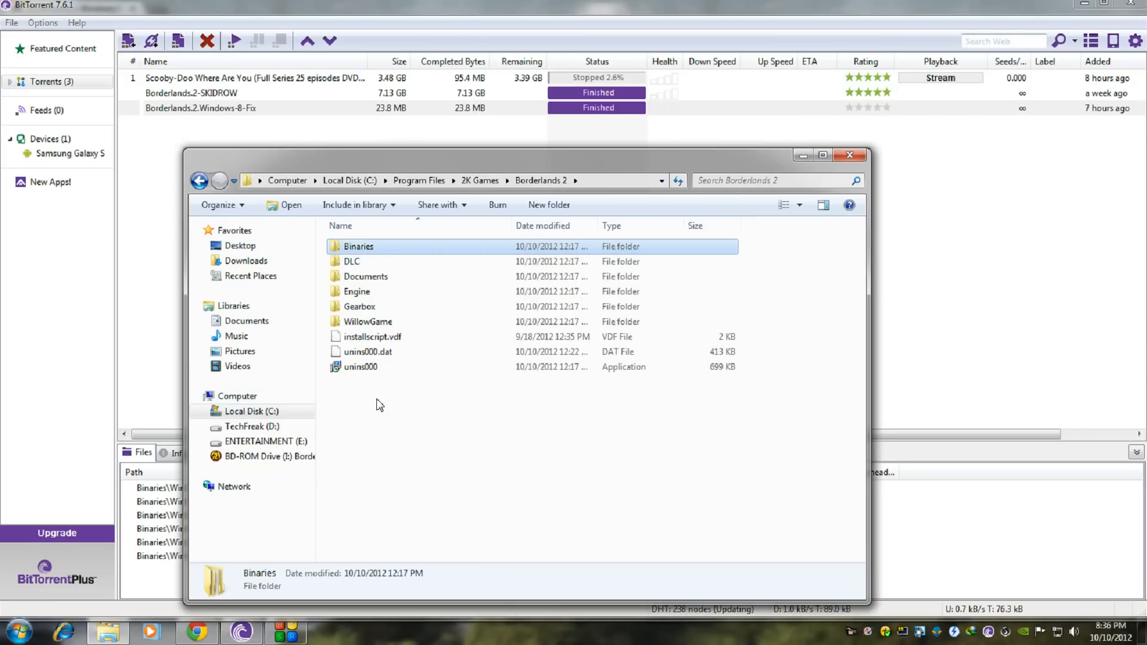
pyautogui.moveTo(385, 401)
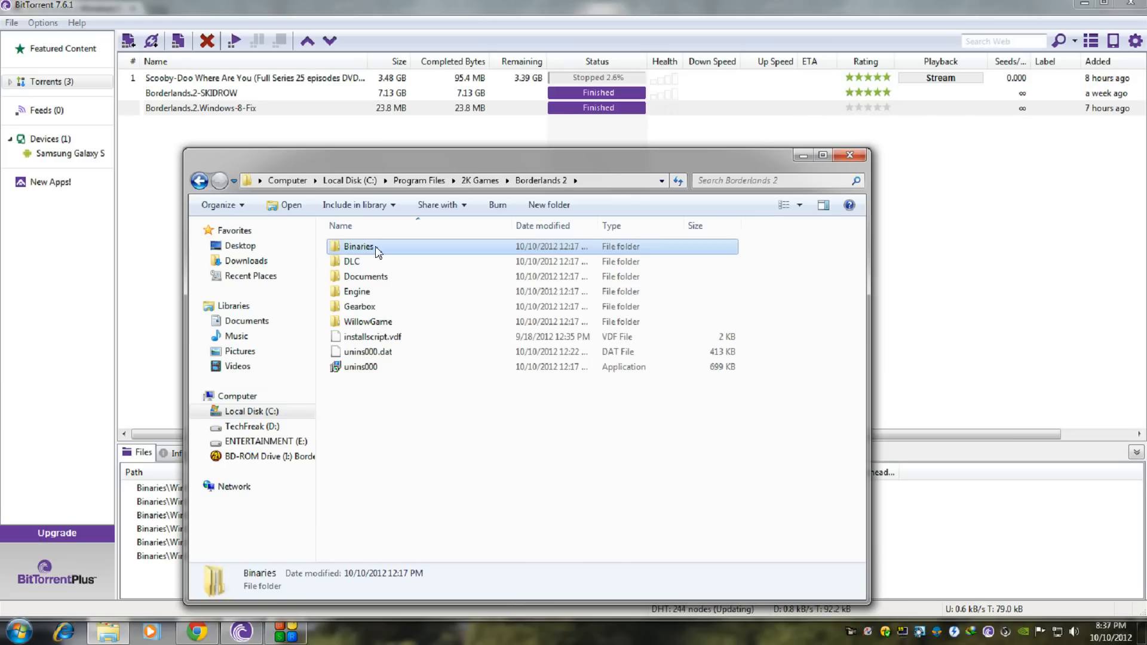
# Open the game's Binaries\Win32 folder and check the B2Launcher and Borderlands2 files
pyautogui.doubleClick(359, 246)
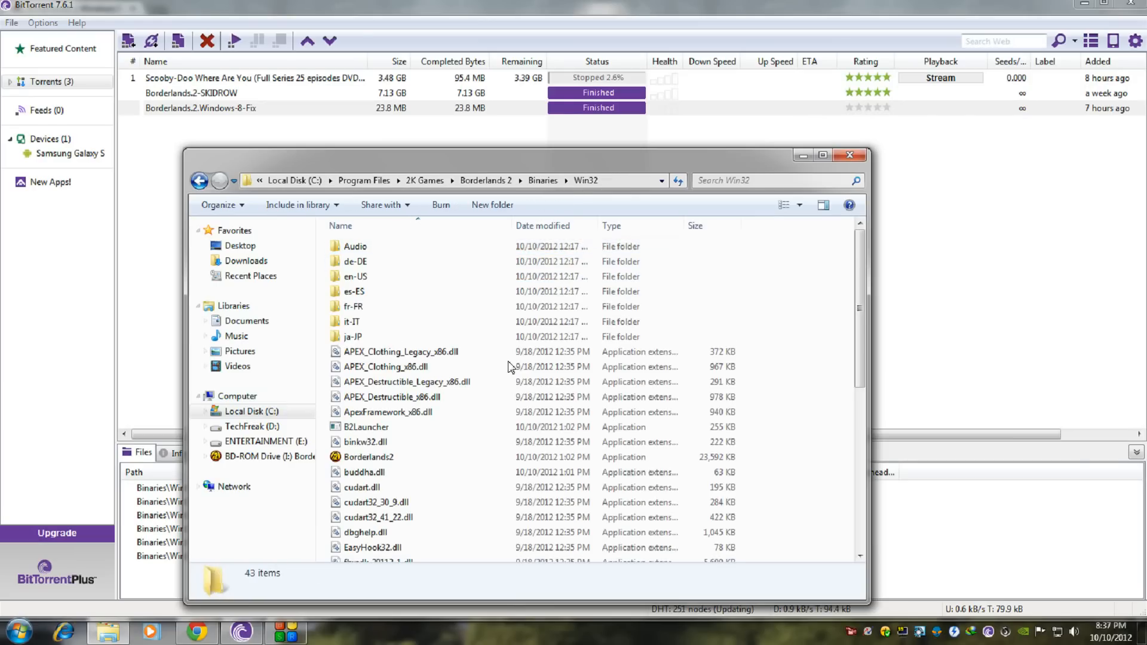
pyautogui.moveTo(408, 442)
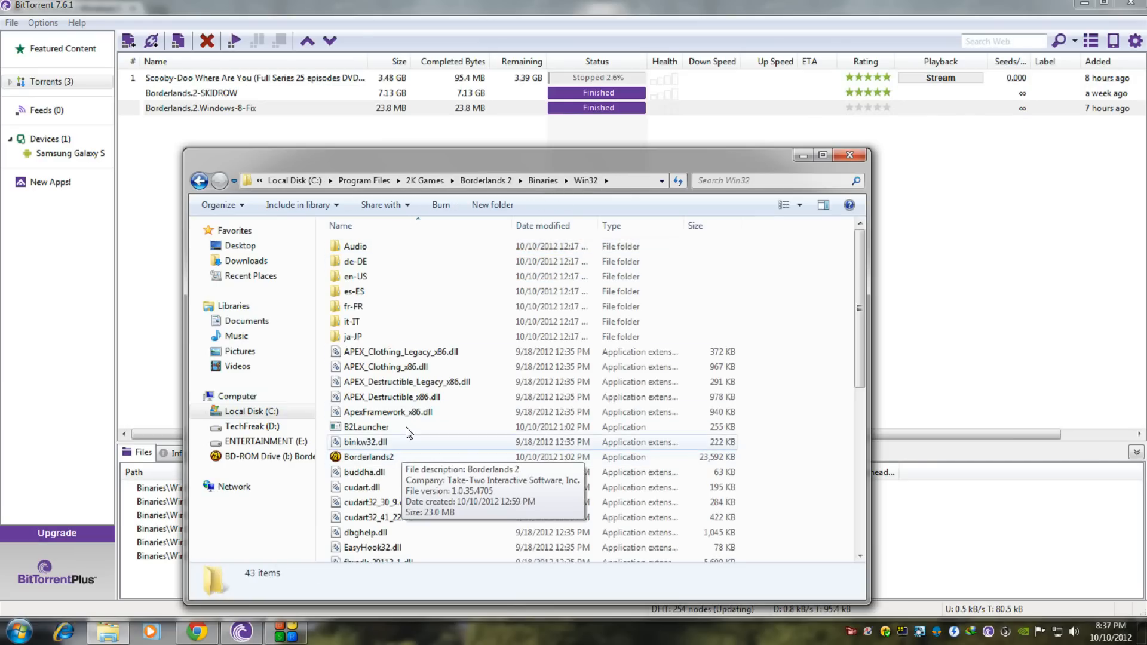
pyautogui.moveTo(366, 426)
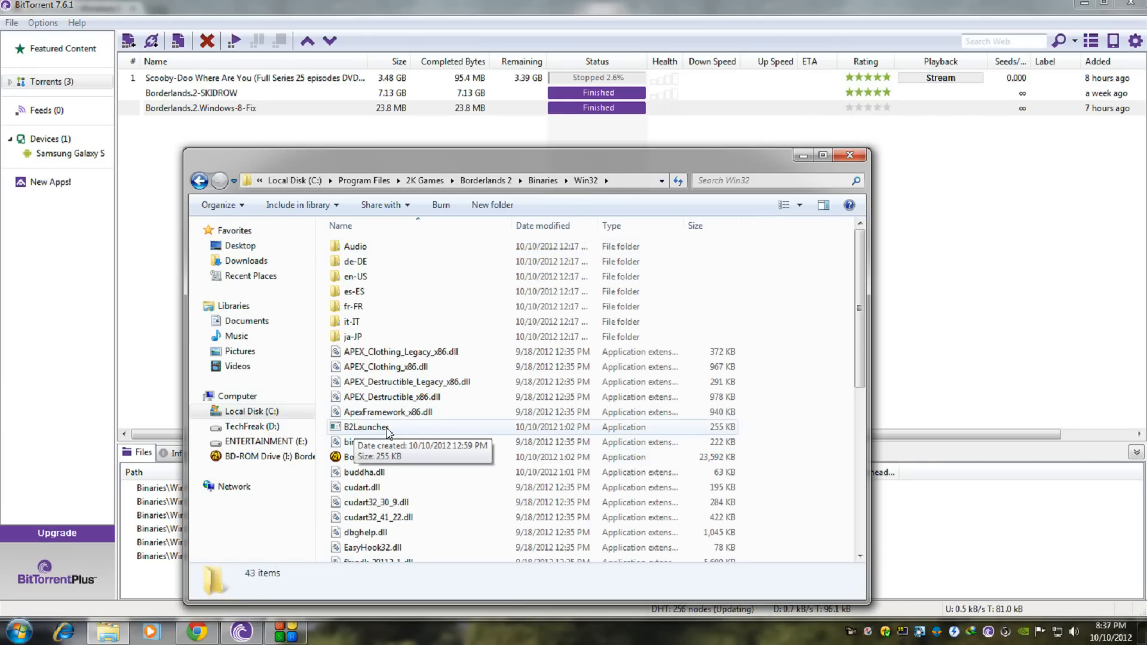
pyautogui.click(366, 426)
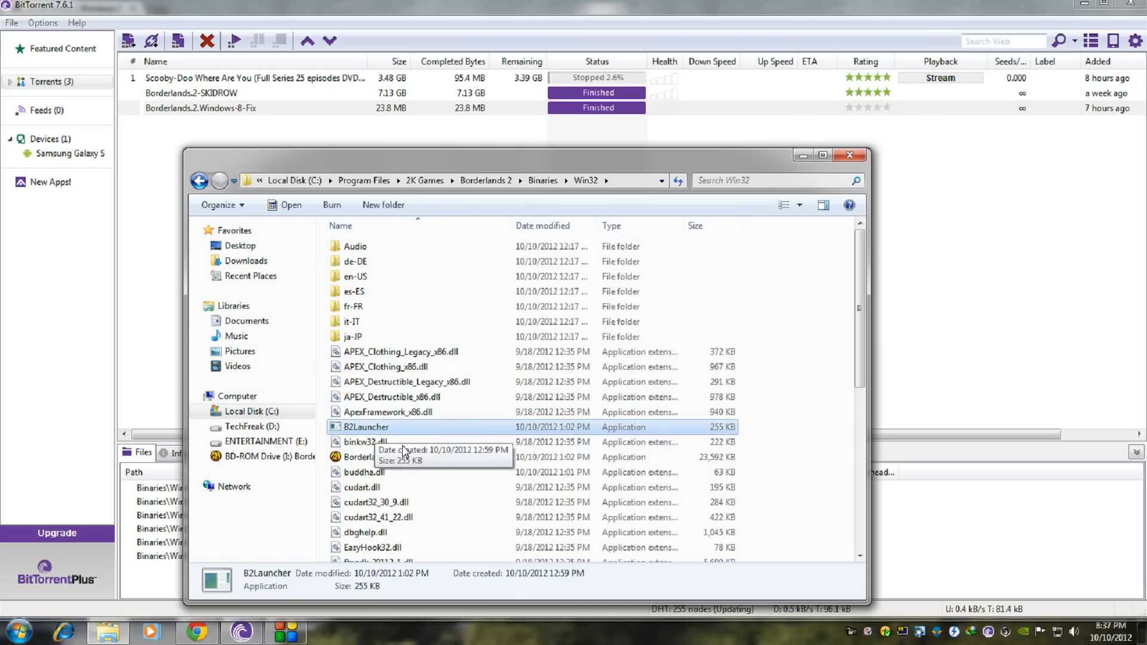
pyautogui.click(368, 456)
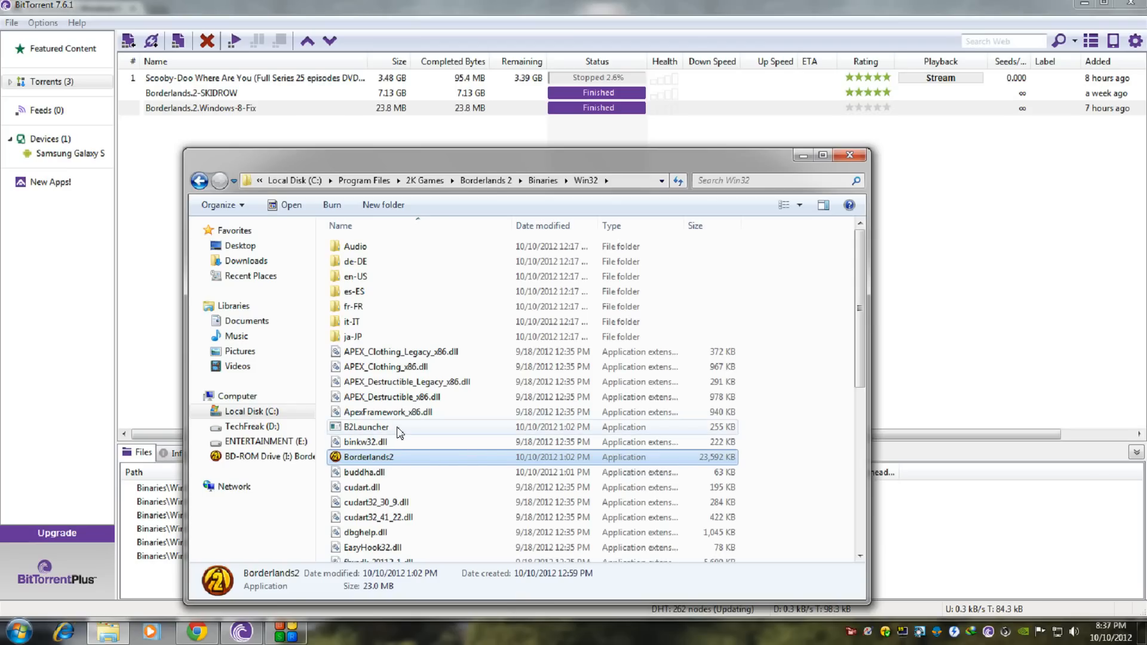
pyautogui.click(366, 427)
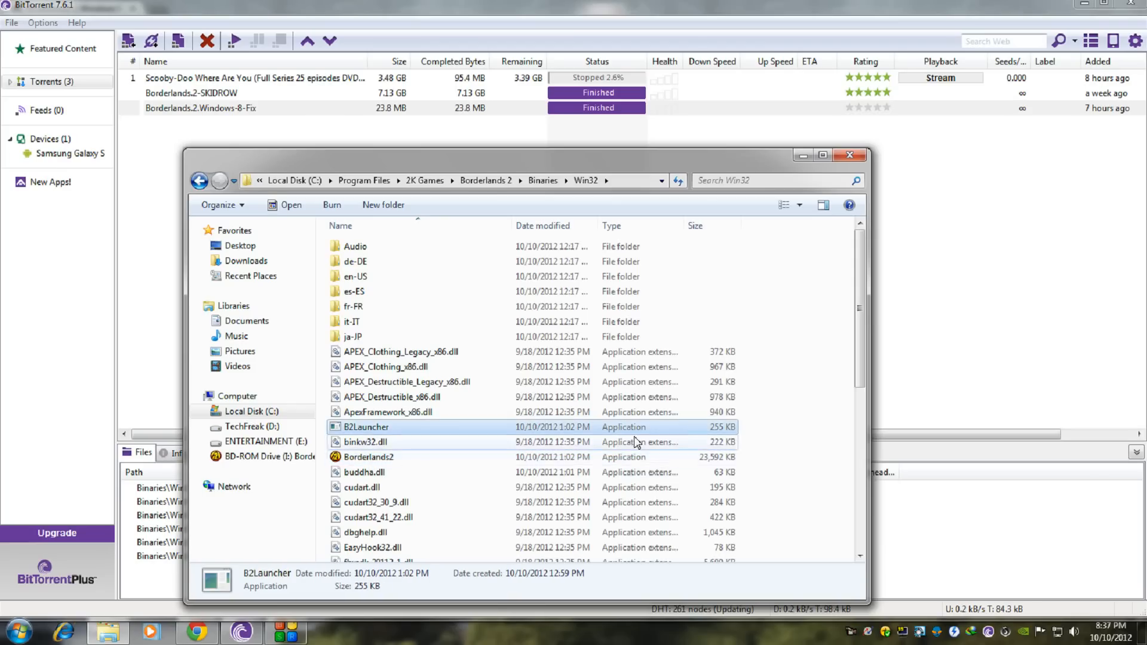
pyautogui.moveTo(379, 433)
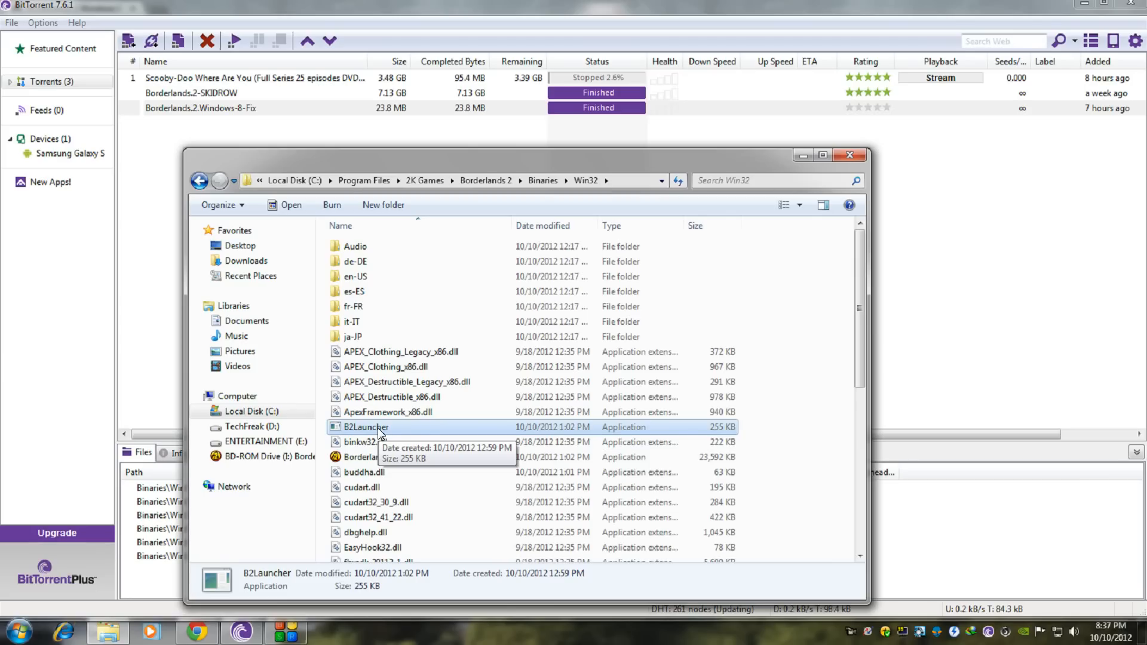
pyautogui.rightClick(366, 426)
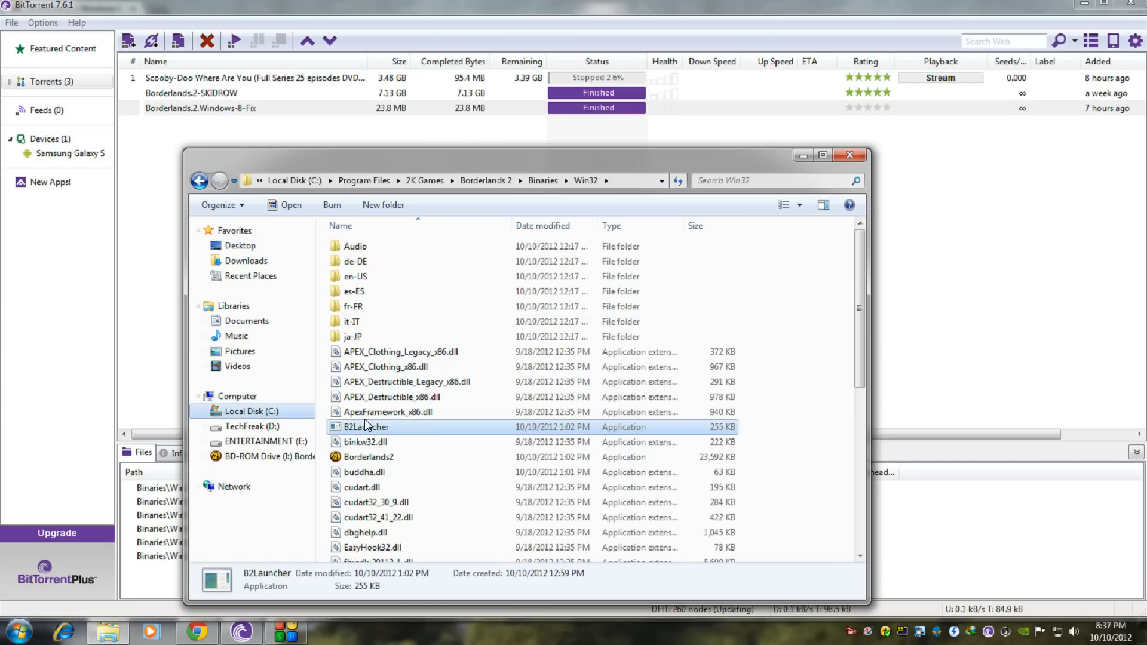
# Run B2Launcher again and Save and Launch with English
pyautogui.doubleClick(365, 426)
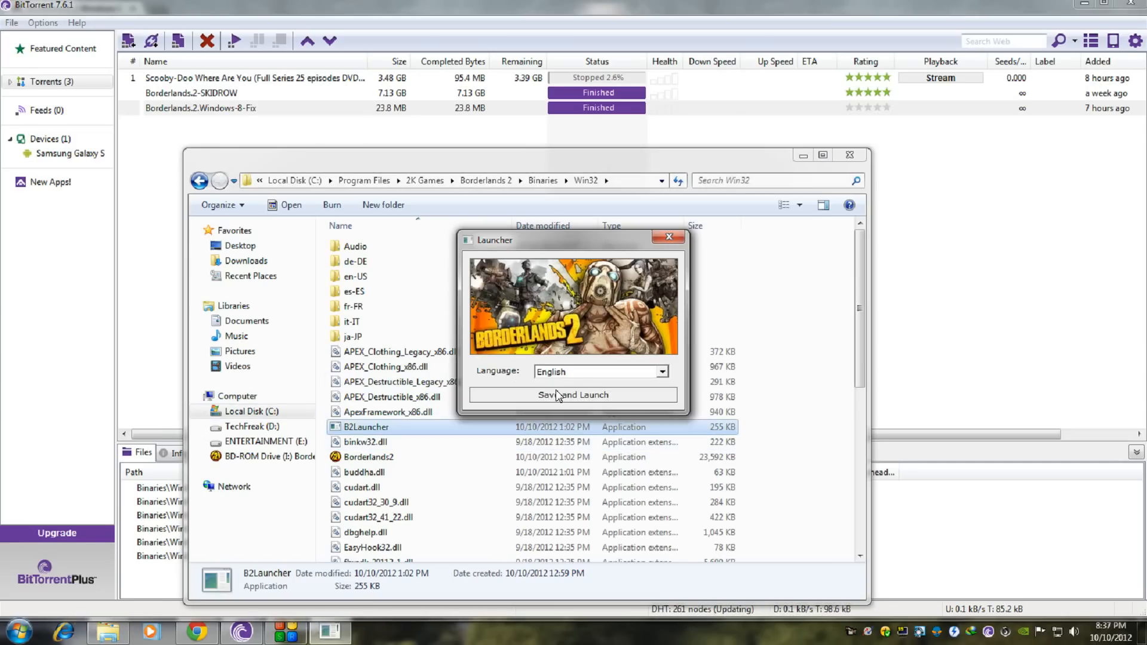
pyautogui.click(573, 395)
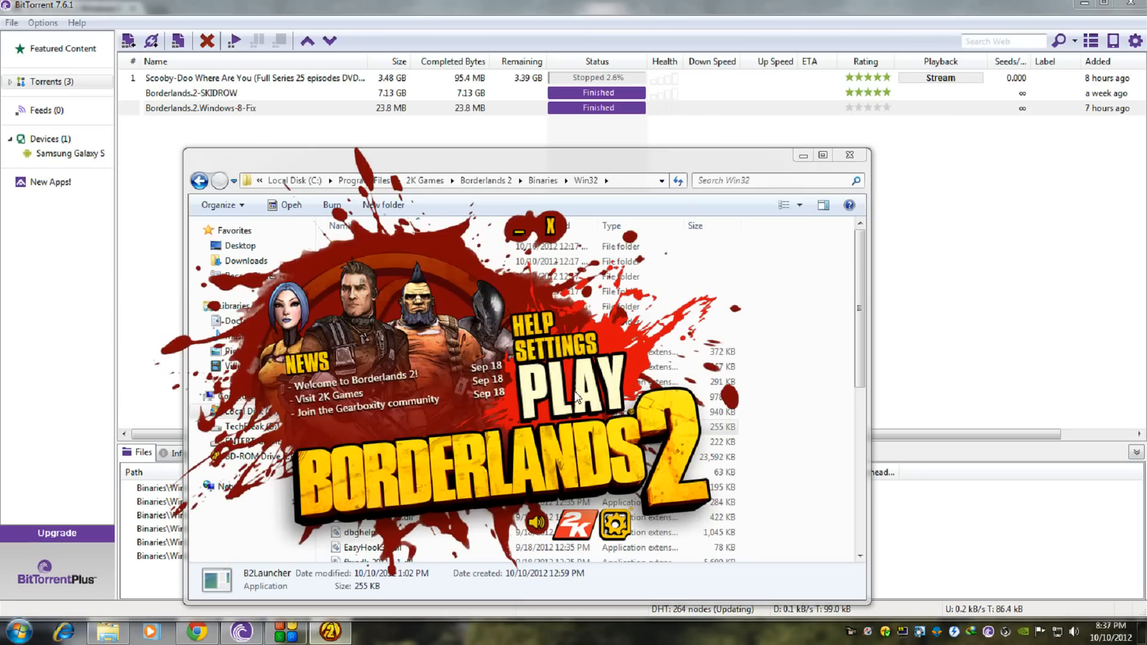
pyautogui.moveTo(805, 277)
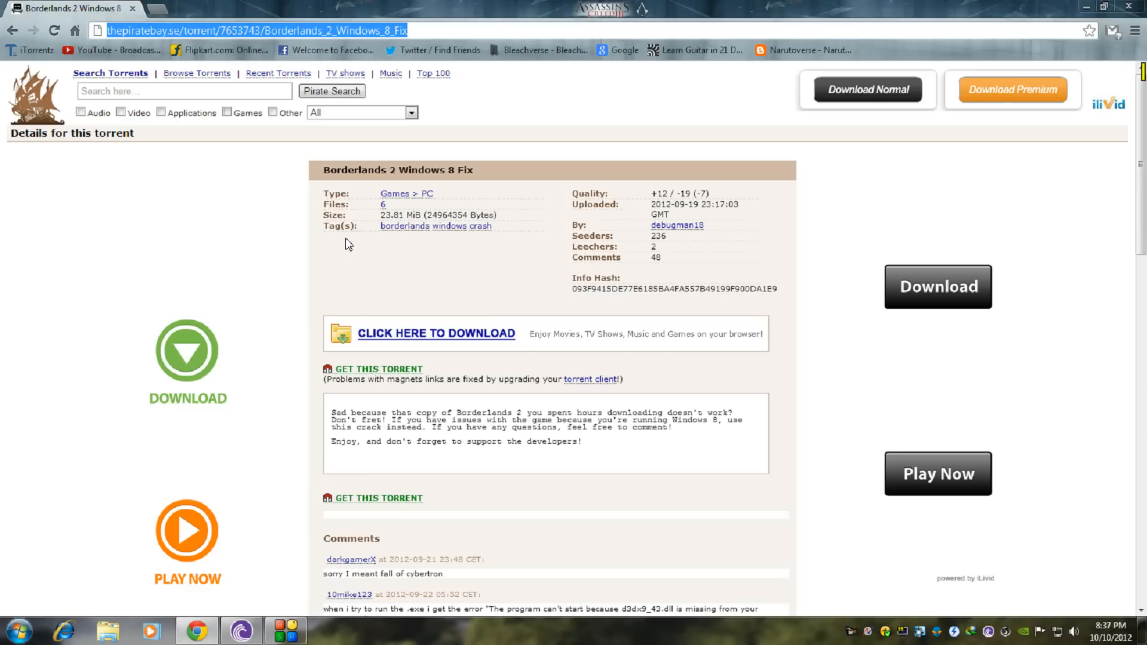
pyautogui.moveTo(490, 269)
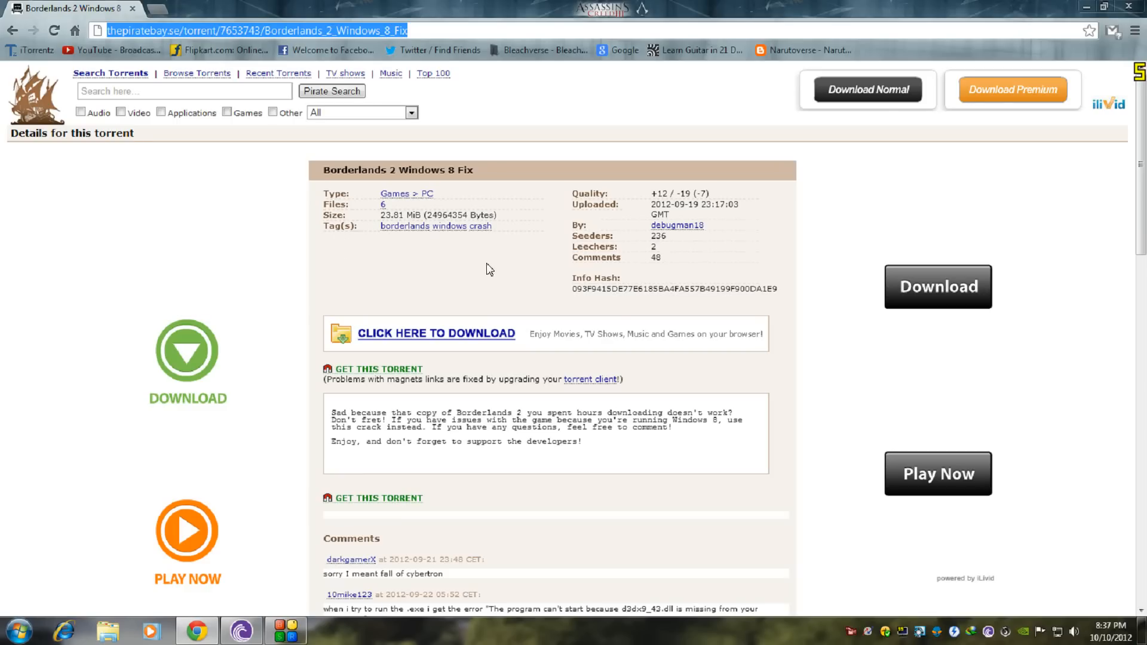
pyautogui.moveTo(271, 382)
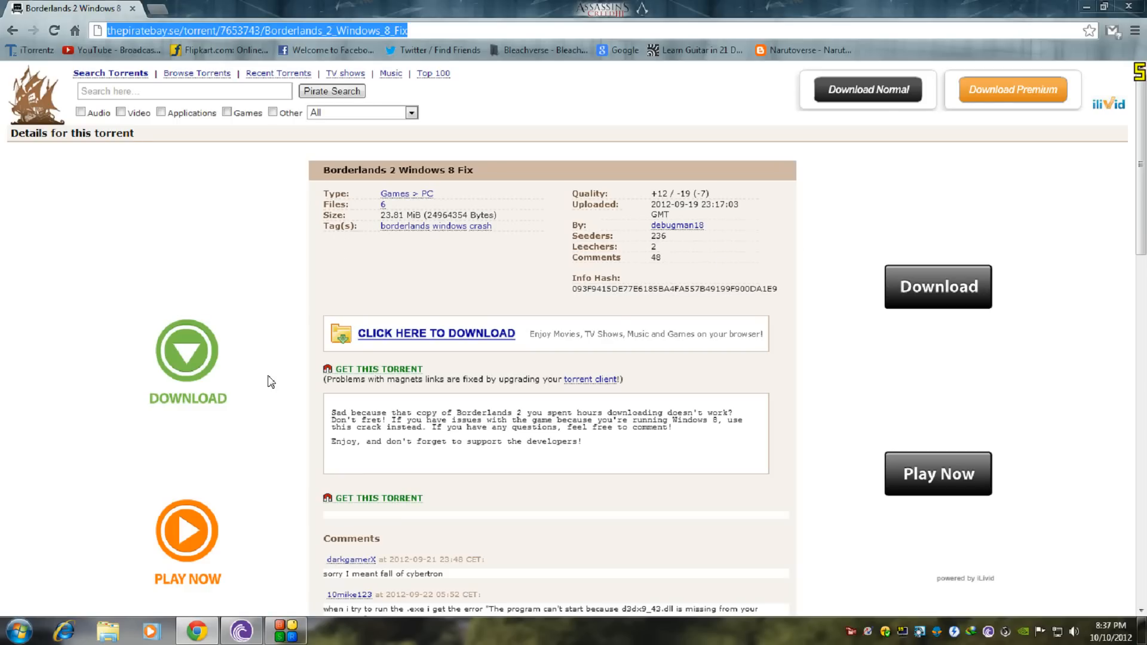
pyautogui.moveTo(752, 600)
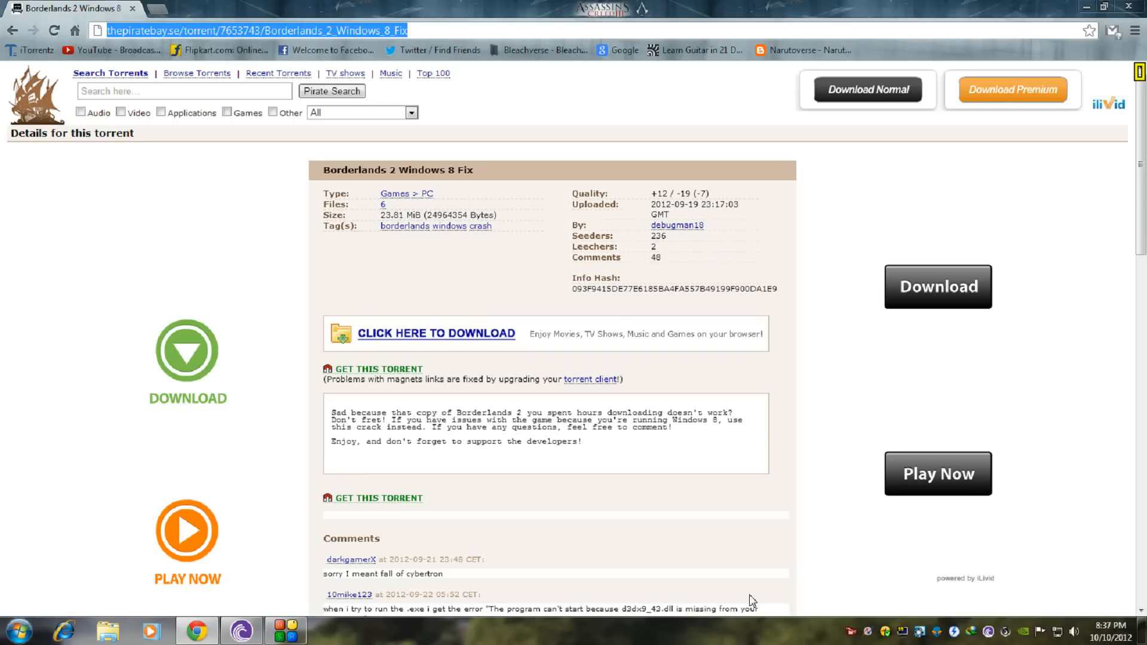